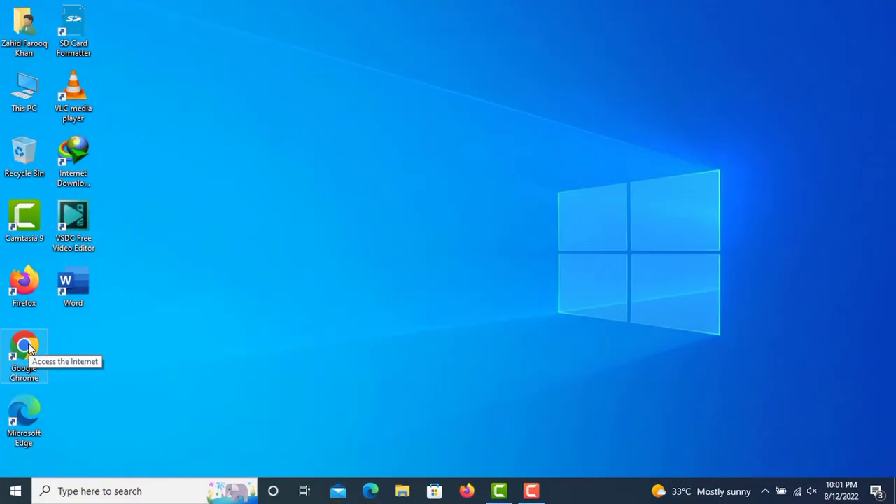
Step: Launch Firefox and search 'harddisk', choosing the Hard Disk Sentinel suggestion
double_click(24, 350)
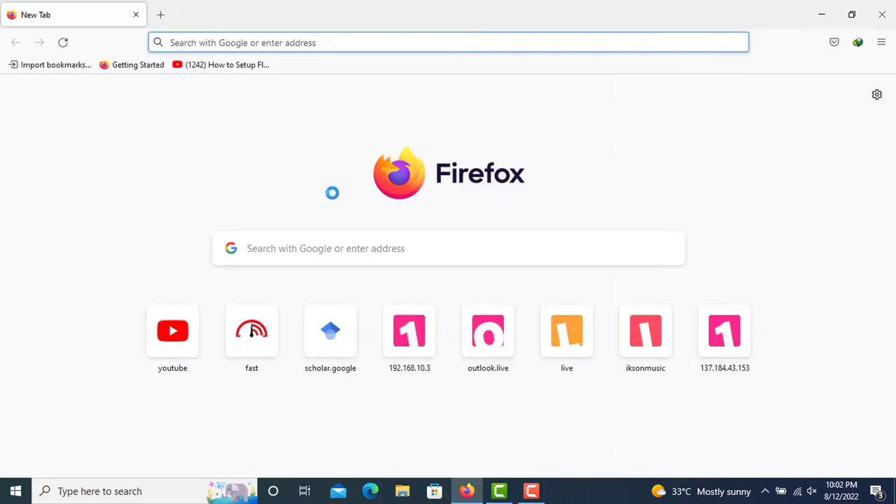
type("har")
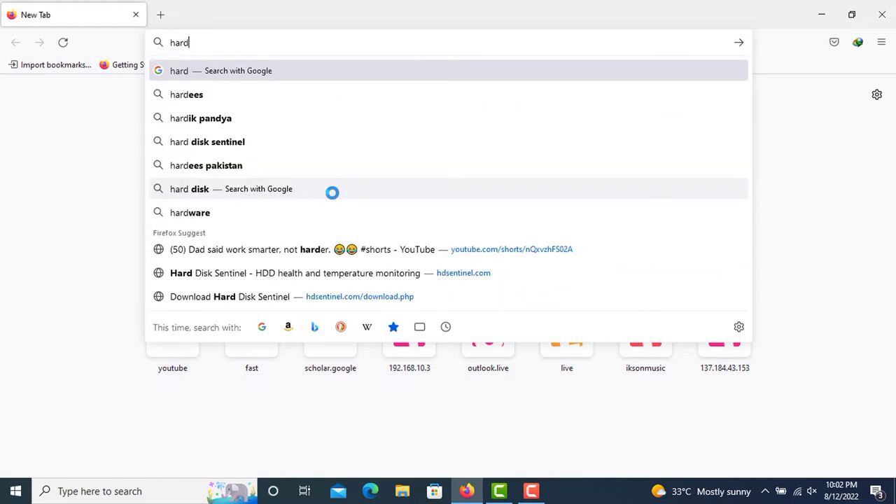
type("di")
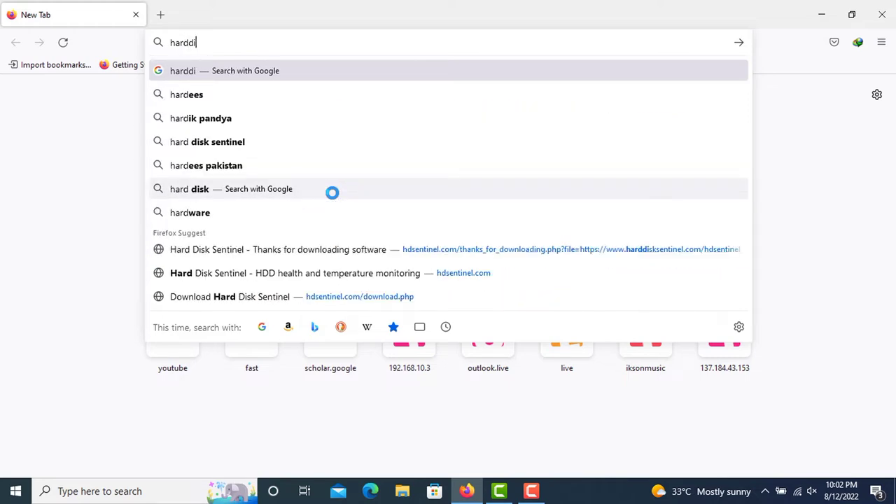
type("sk")
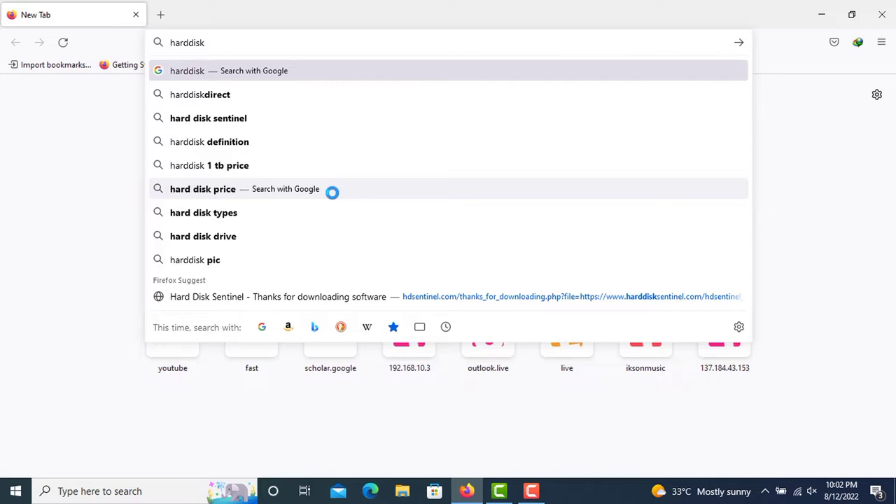
left_click(208, 118)
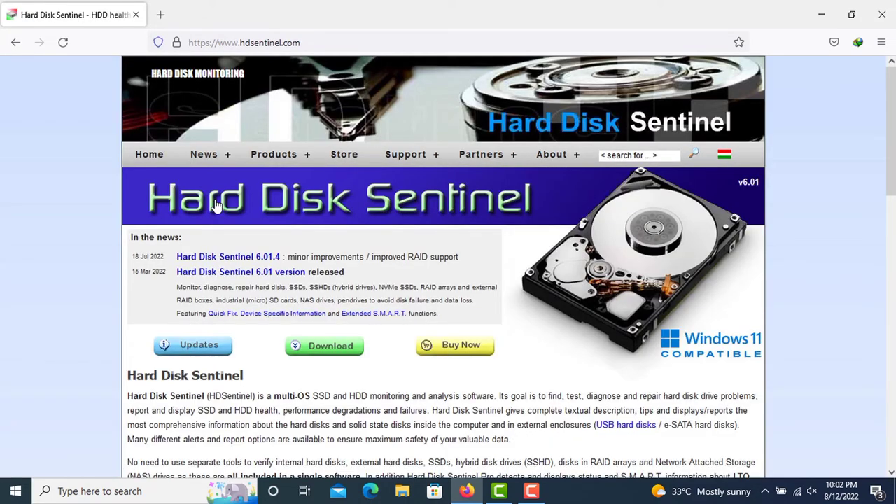
mouse_move(316, 236)
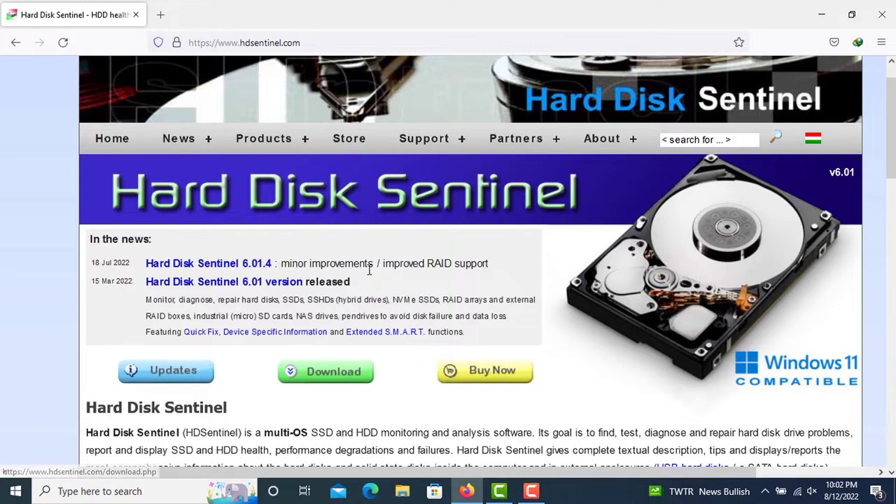
Step: Scroll down the hdsentinel.com homepage to the Download Hard Disk Sentinel link
scroll("down", 3)
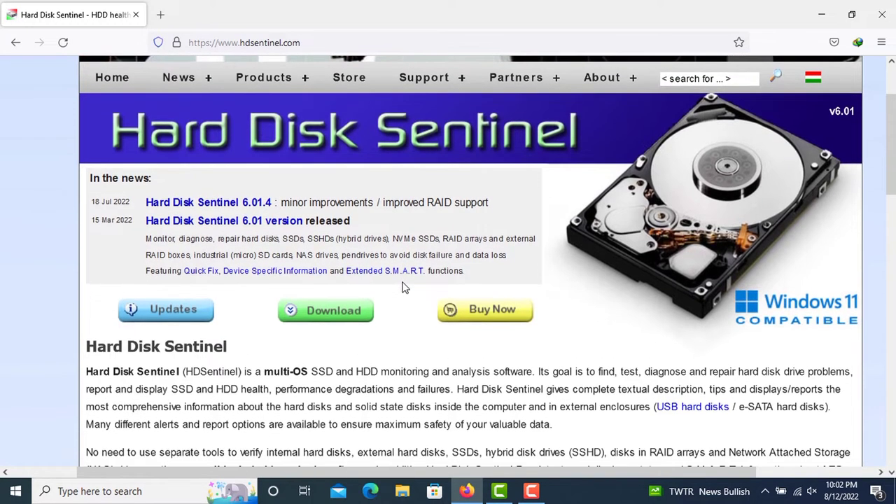
scroll("down", 3)
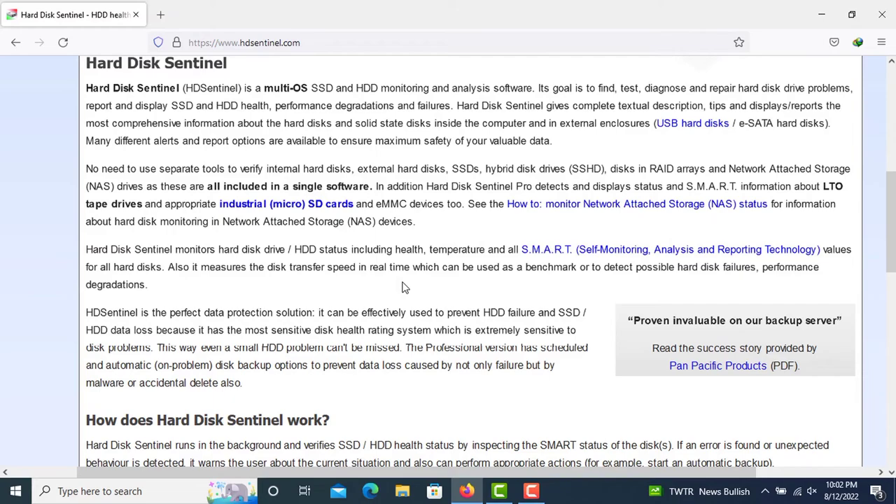
scroll("down", 3)
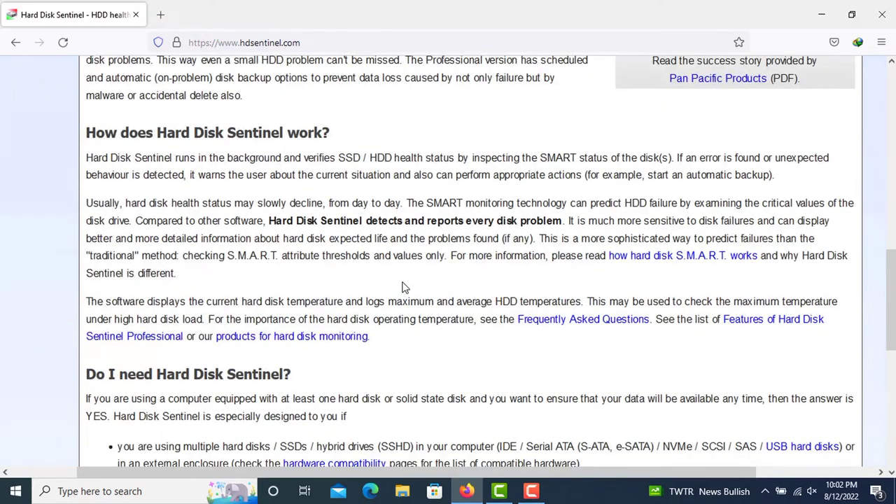
scroll("down", 3)
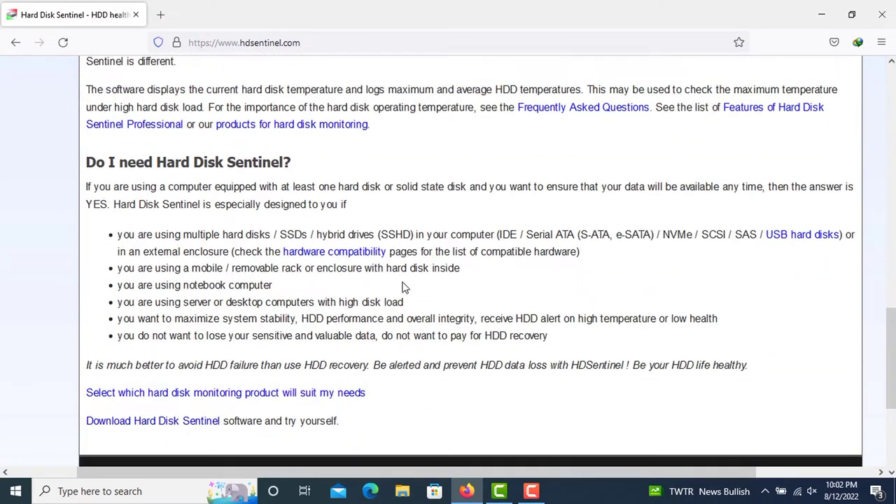
scroll("down", 3)
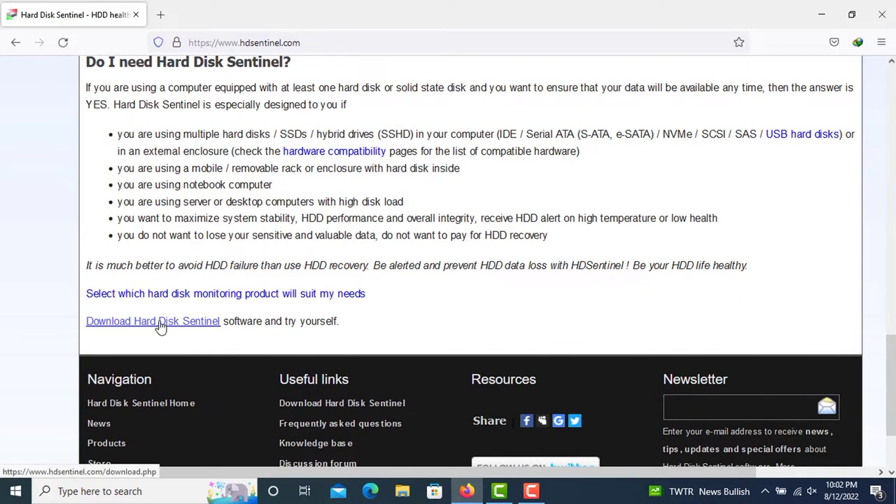
Step: Go to the download page and reach the Download Limited Trial / Free Versions heading
left_click(153, 321)
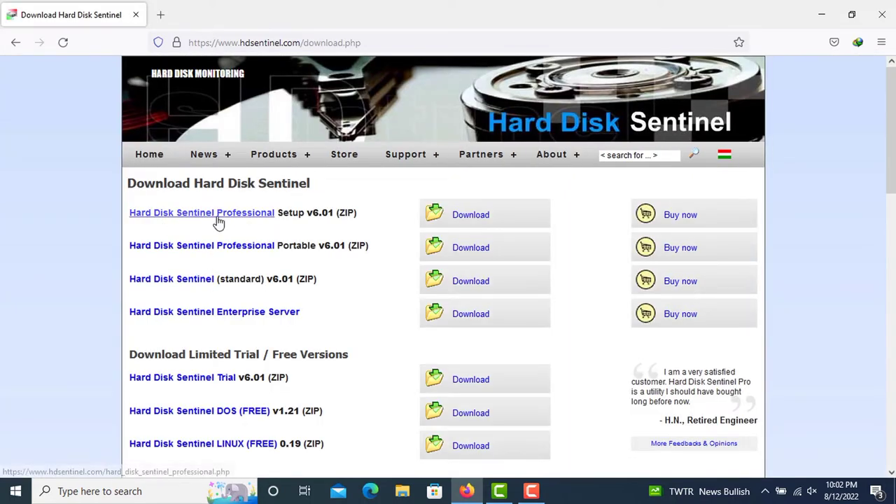
mouse_move(358, 238)
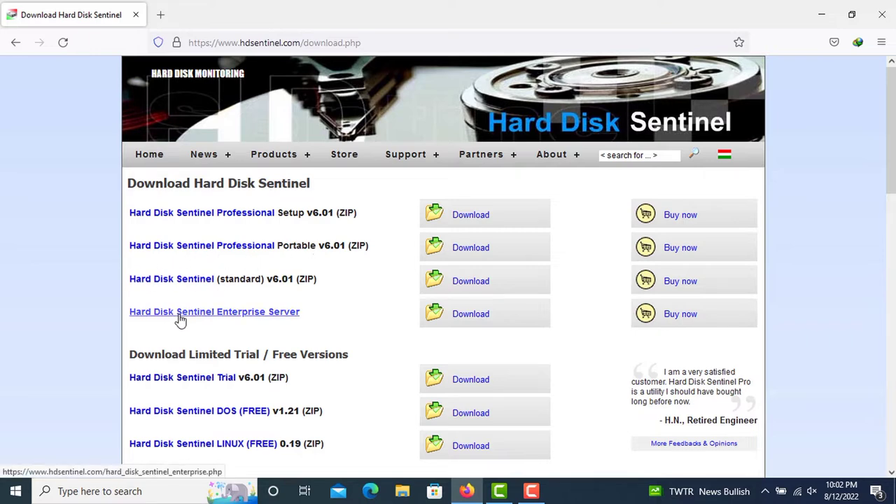
scroll("down", 3)
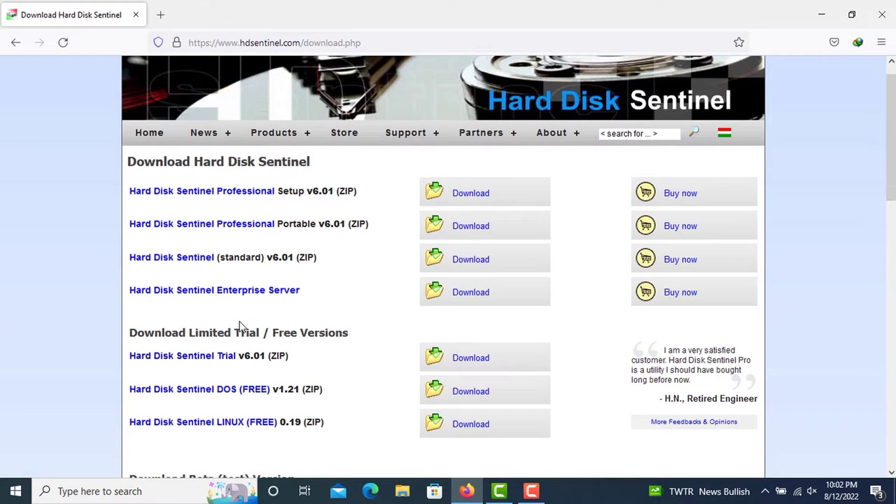
scroll("down", 3)
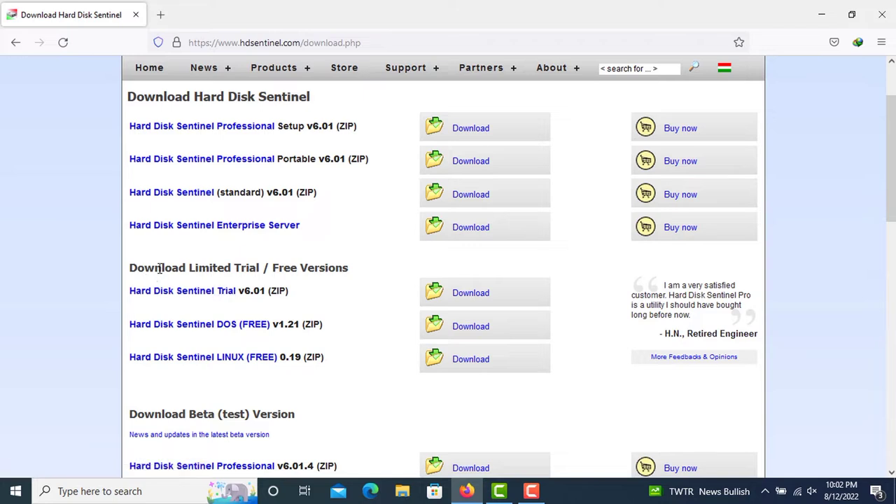
double_click(156, 266)
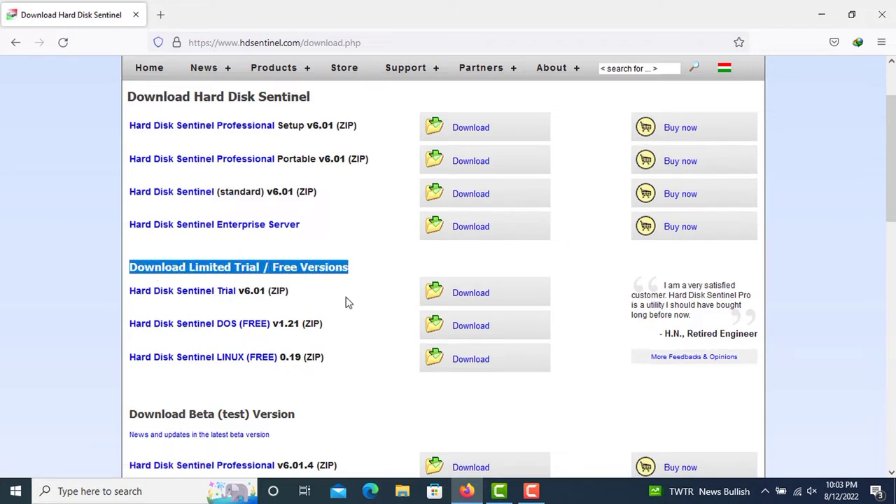
mouse_move(182, 290)
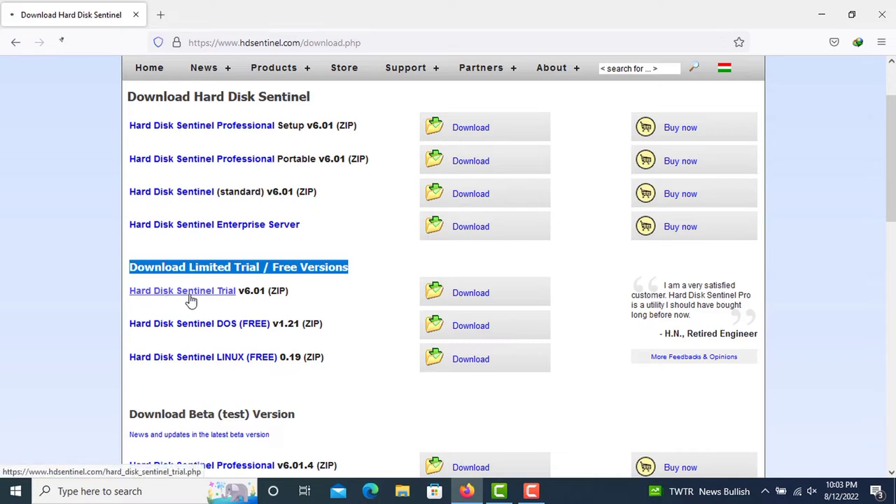
Step: Go to the Hard Disk Sentinel Trial page and look through its overview
left_click(182, 289)
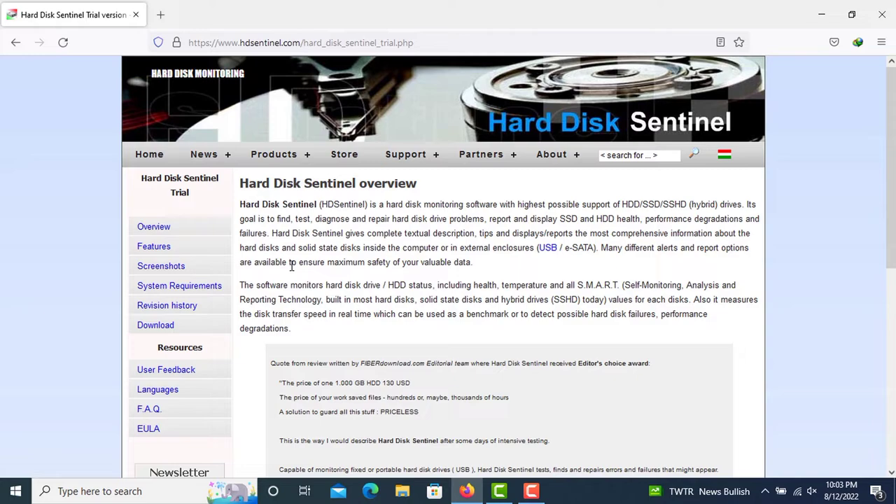
scroll("down", 3)
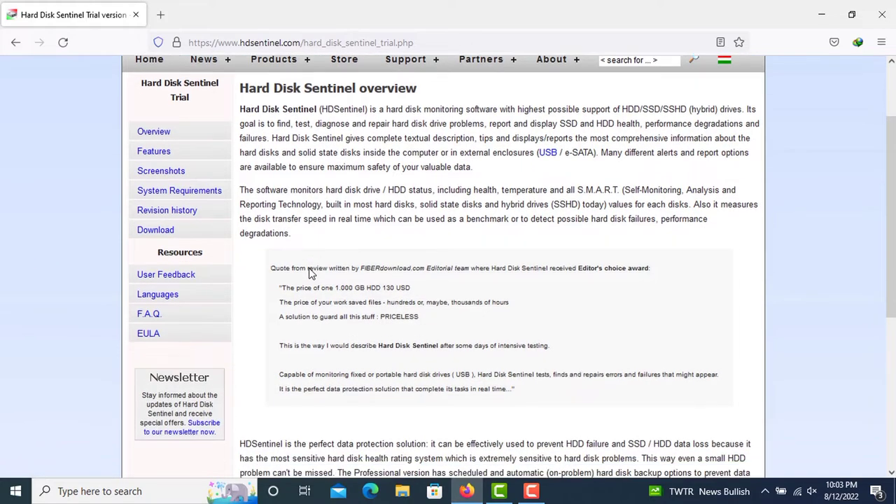
scroll("down", 3)
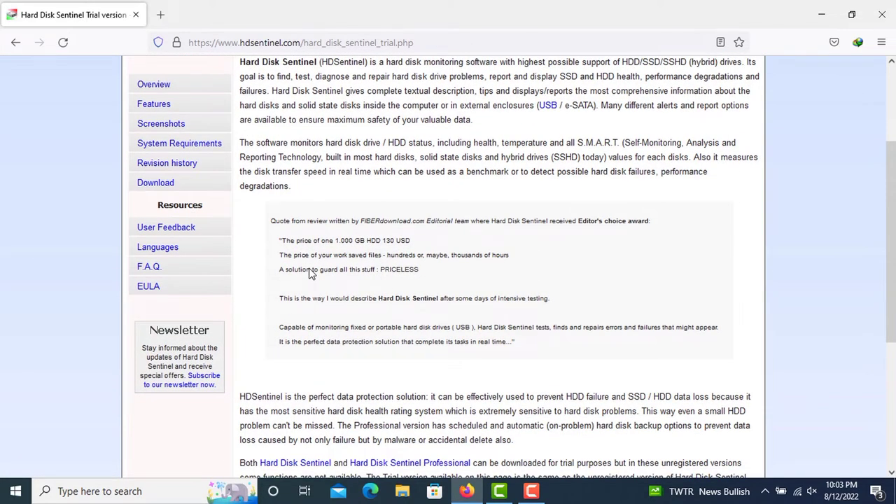
scroll("down", 3)
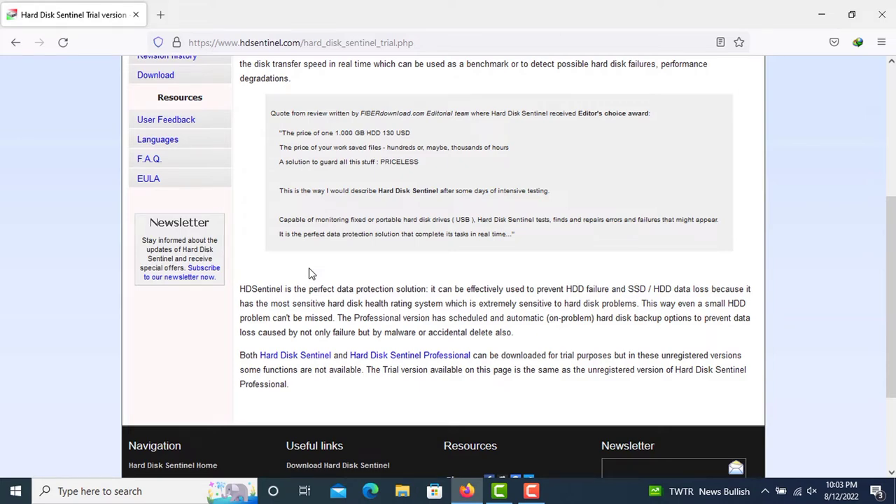
scroll("up", 3)
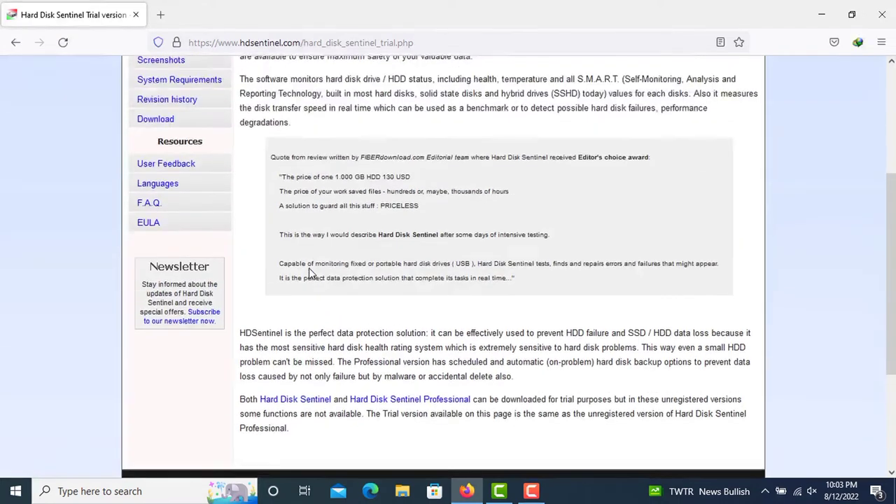
scroll("up", 3)
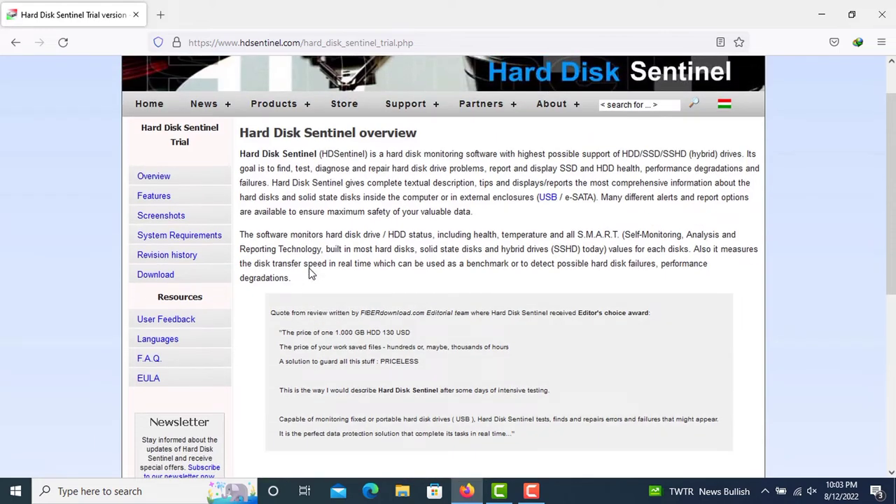
scroll("up", 3)
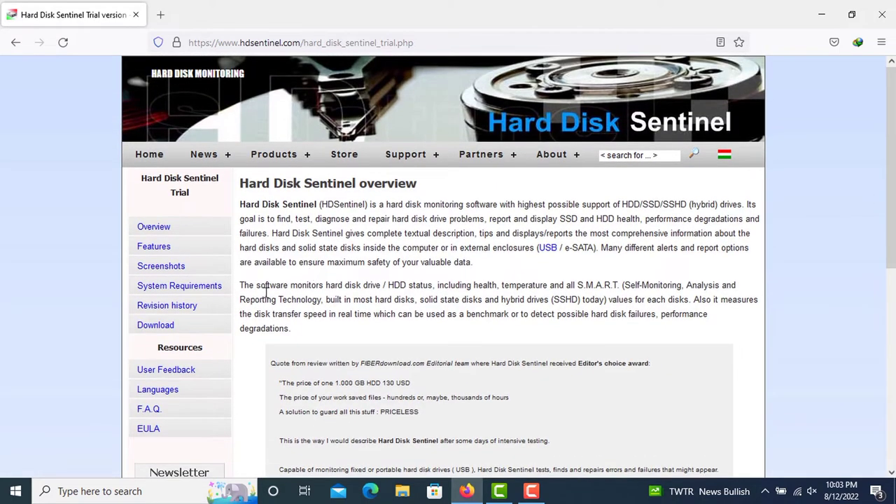
Step: Request the trial download of hdsentinel_trial_setup.zip from the sidebar
left_click(156, 324)
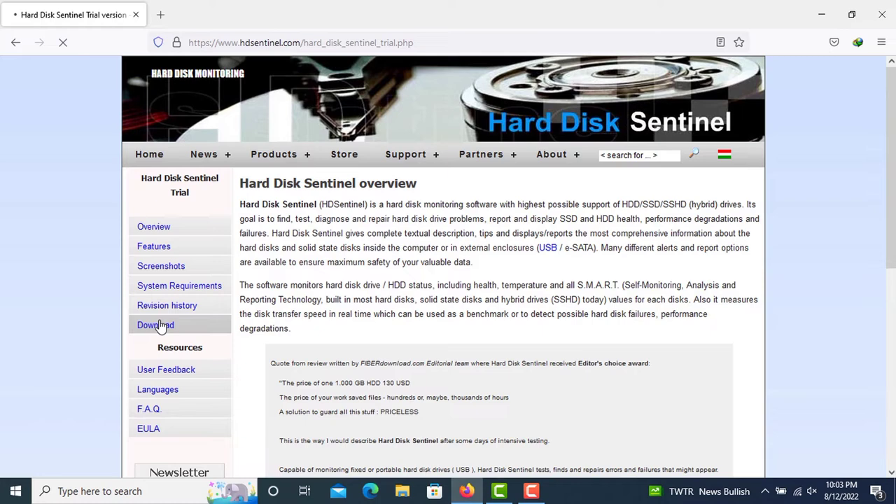
left_click(155, 325)
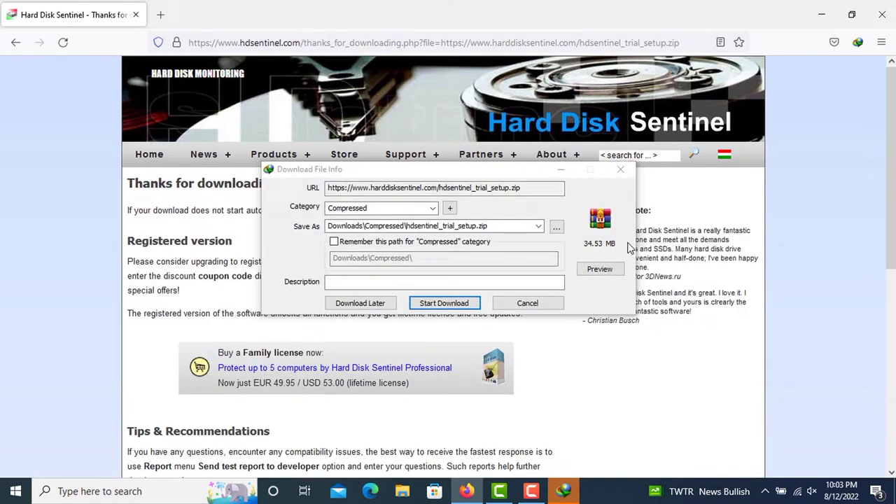
Step: Start downloading hdsentinel_trial_setup.zip (34.53 MB) in Internet Download Manager
left_click(443, 302)
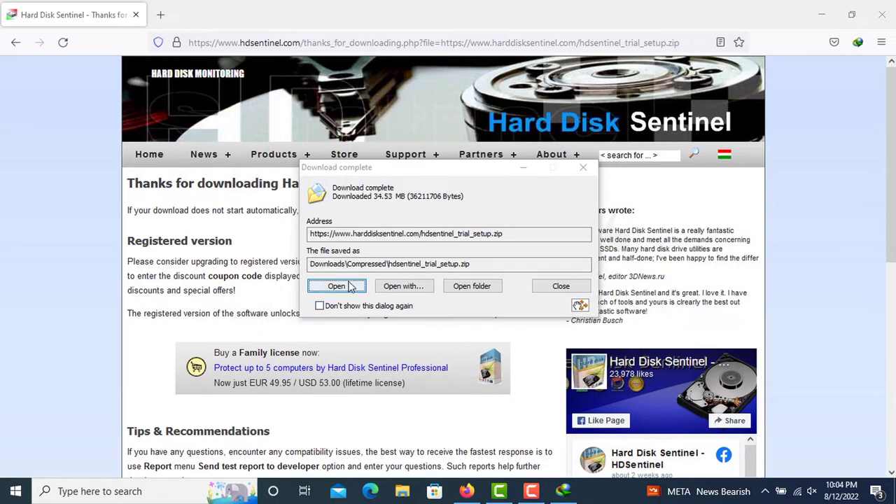
Step: Extract the setup program from hdsentinel_trial_setup.zip with WinRAR and close the archive
left_click(336, 286)
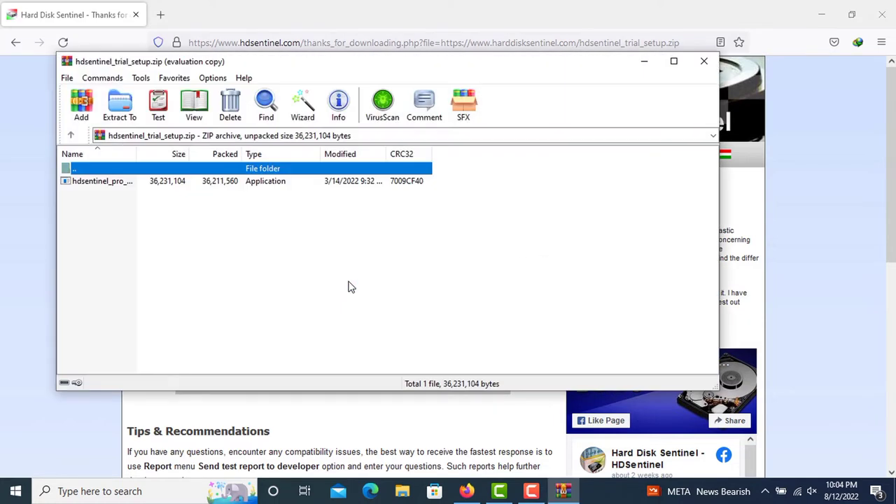
mouse_move(102, 180)
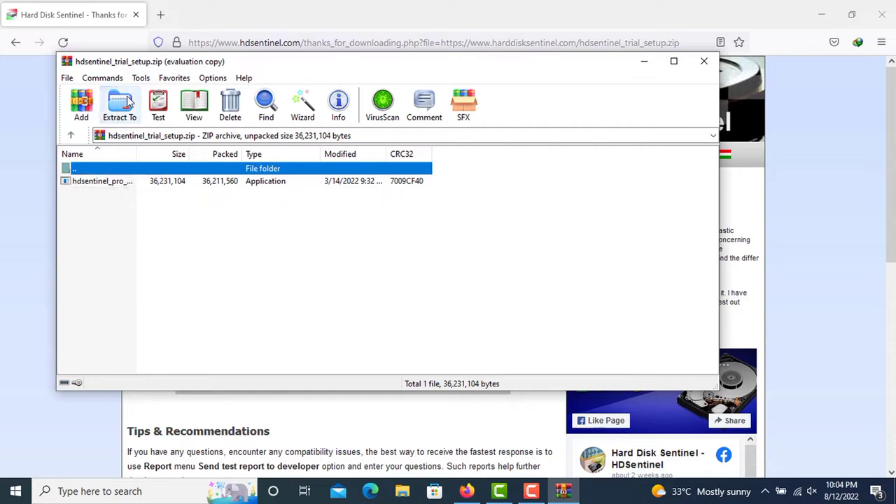
left_click(119, 105)
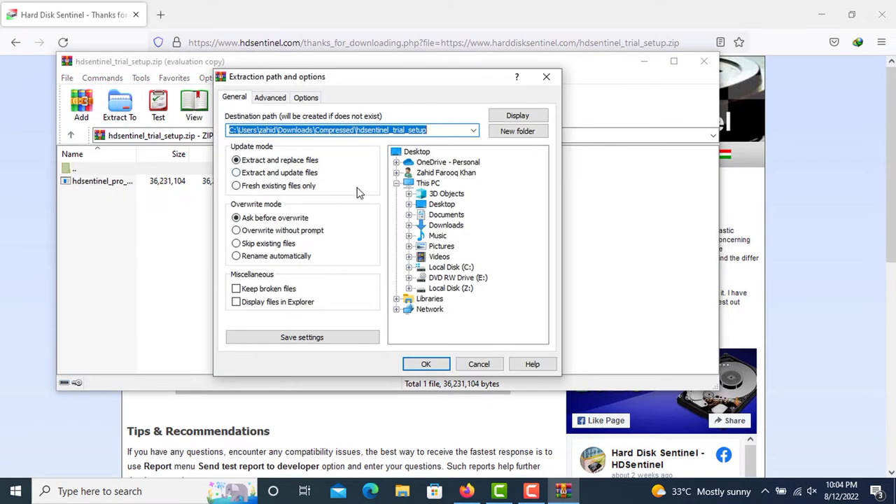
left_click(443, 205)
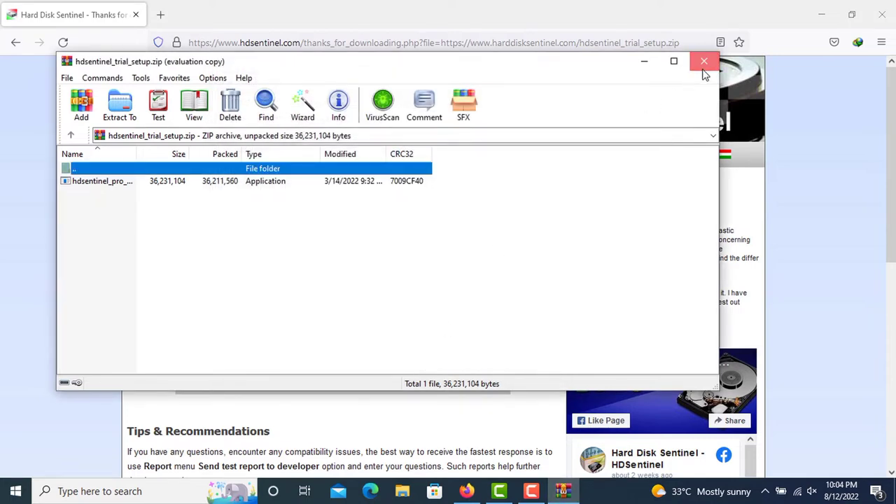
left_click(704, 61)
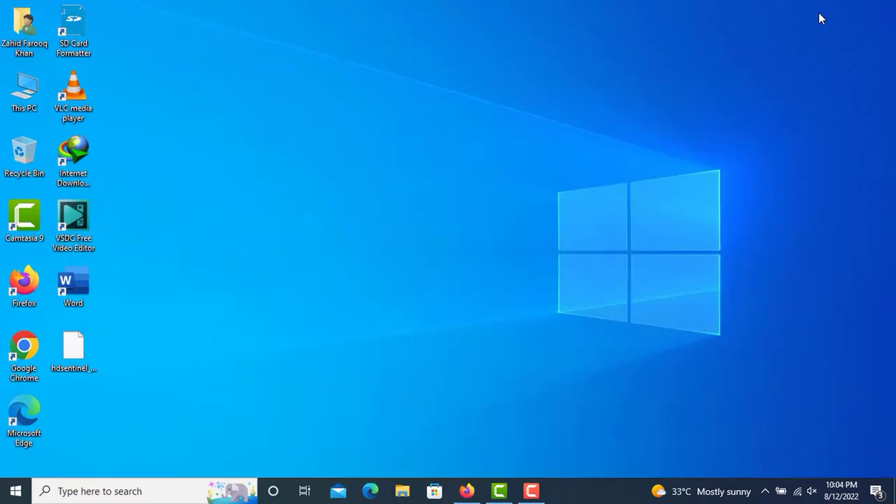
Step: Launch the Hard Disk Sentinel installer in English and accept the license agreement
left_click(73, 350)
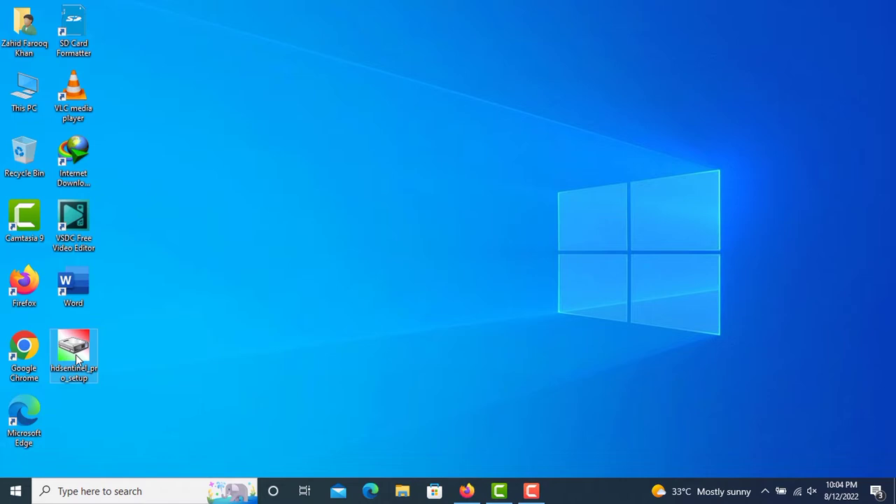
mouse_move(72, 350)
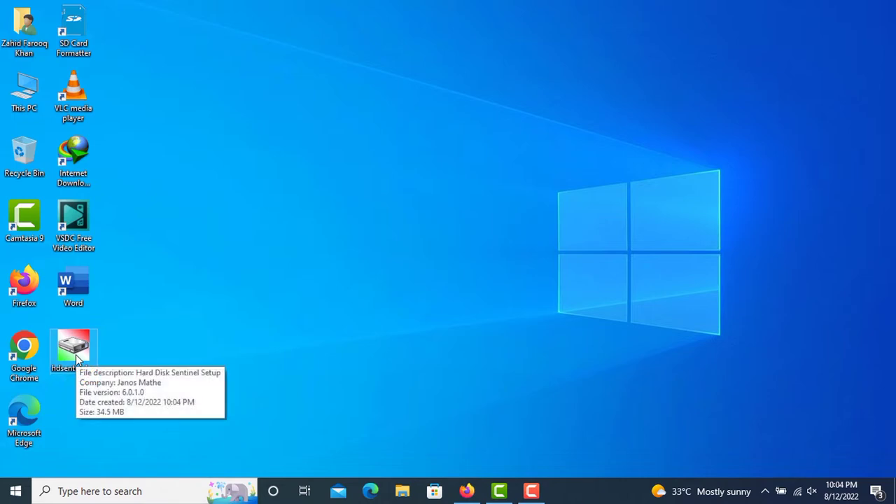
double_click(73, 347)
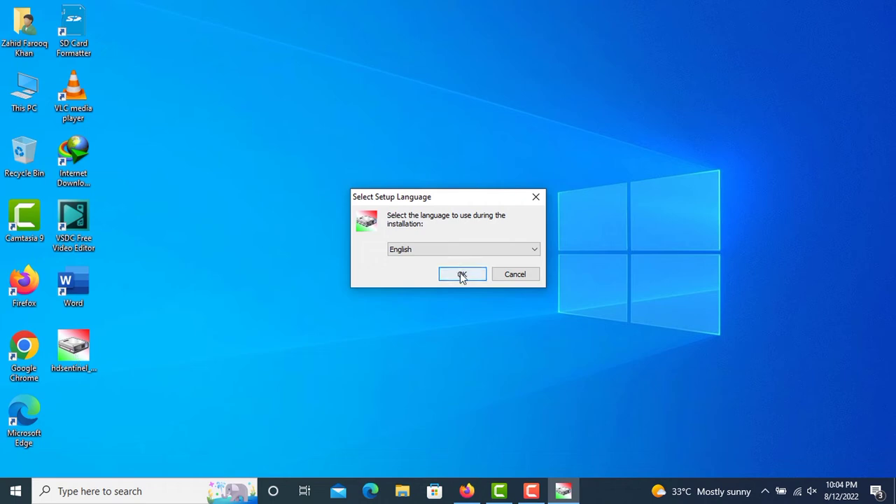
left_click(462, 273)
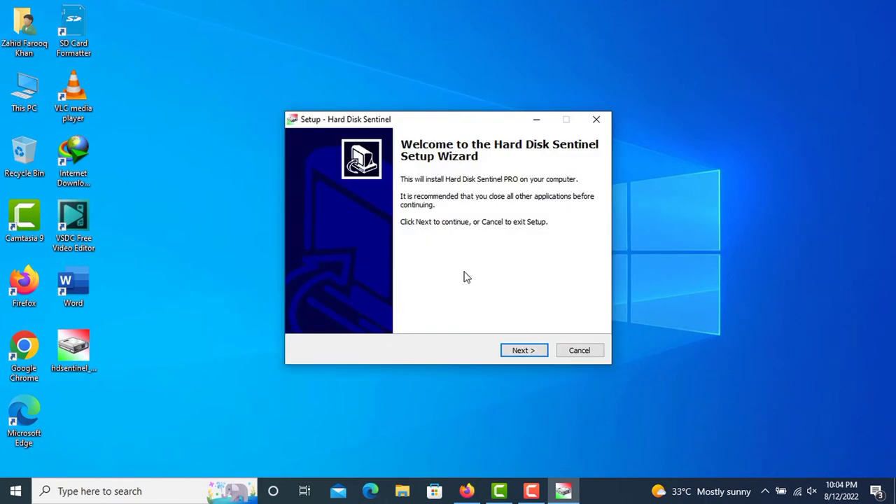
left_click(524, 350)
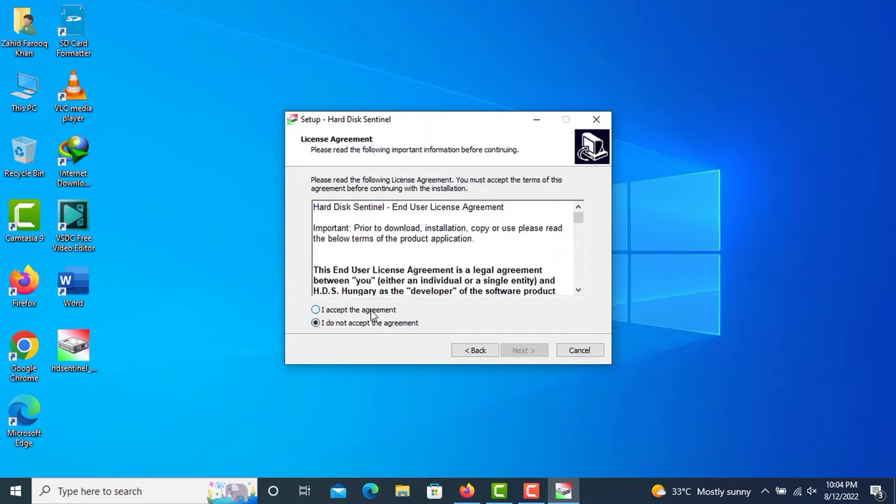
left_click(315, 309)
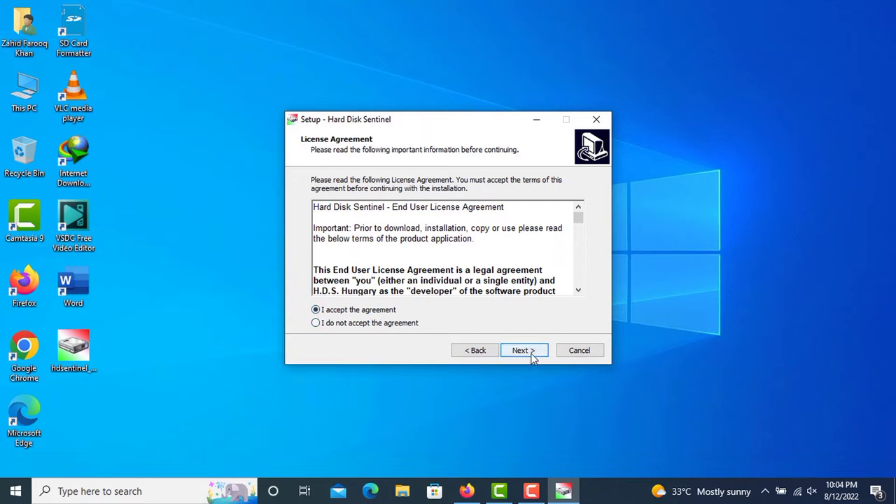
Step: Install to the default existing Program Files folder with the default Start Menu folder
left_click(524, 349)
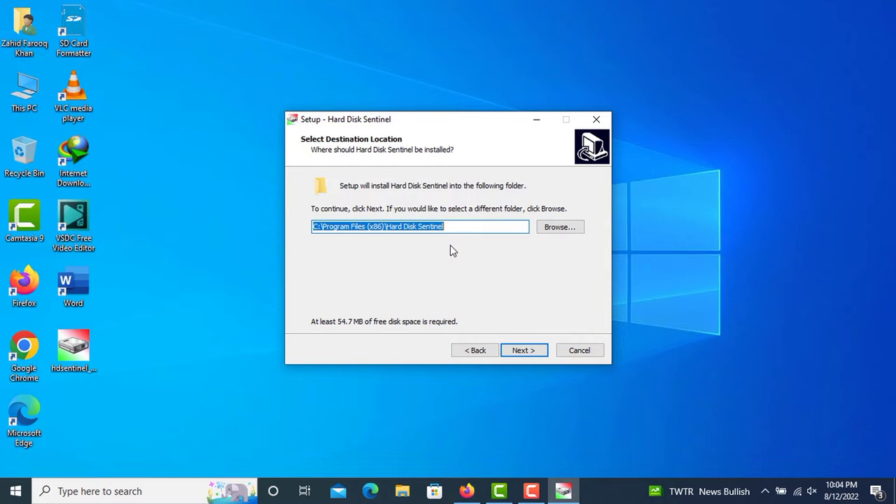
mouse_move(527, 325)
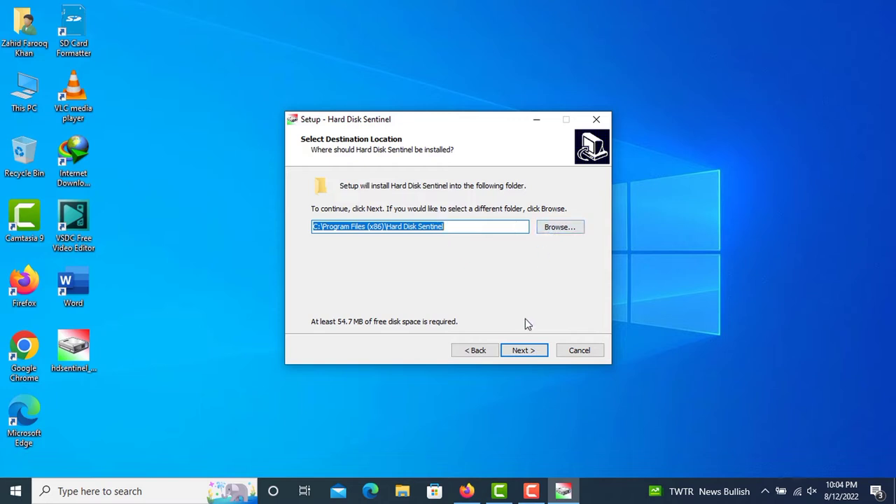
left_click(524, 350)
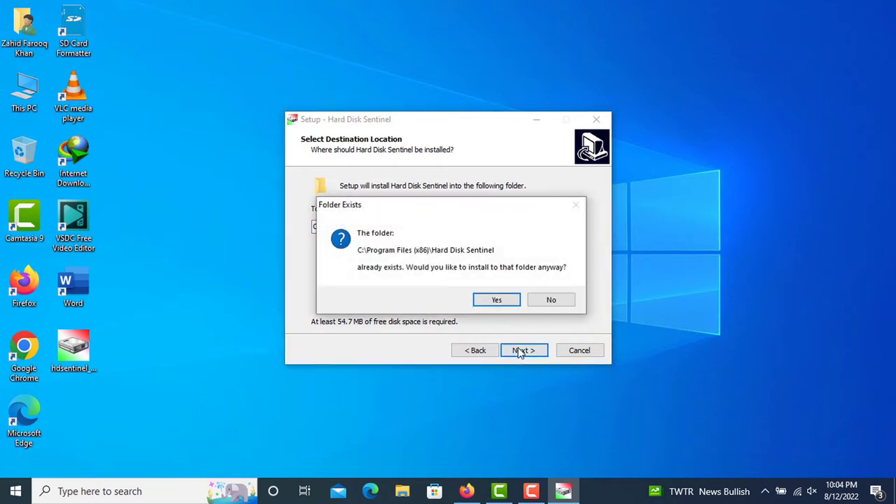
mouse_move(403, 280)
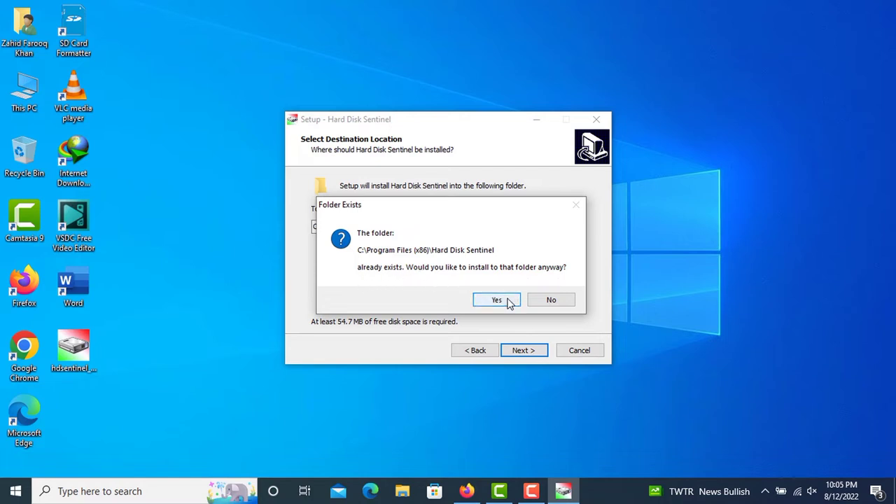
left_click(496, 299)
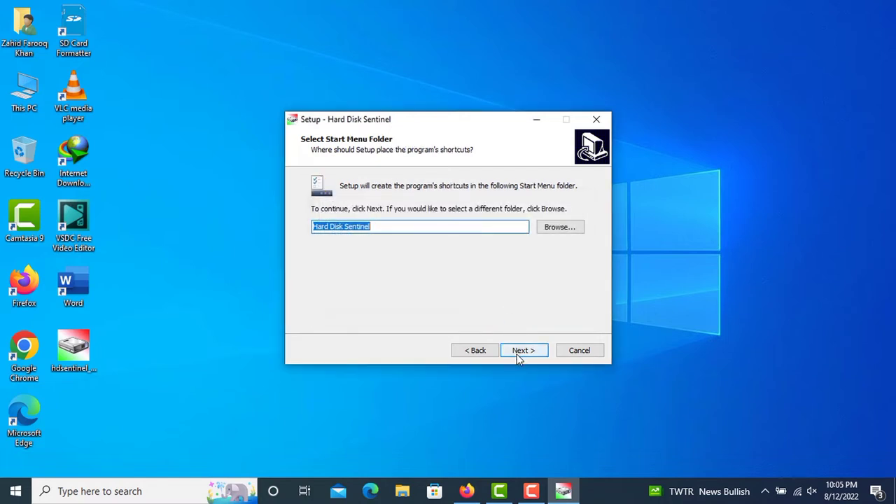
left_click(524, 350)
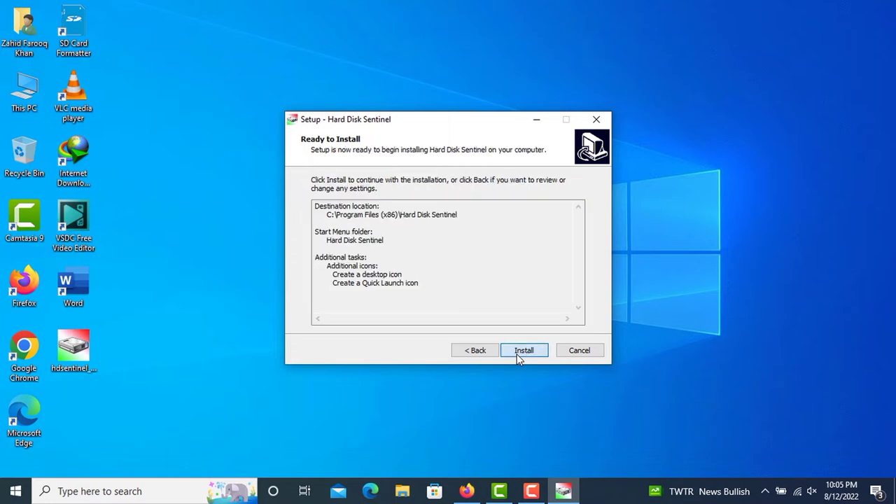
left_click(523, 350)
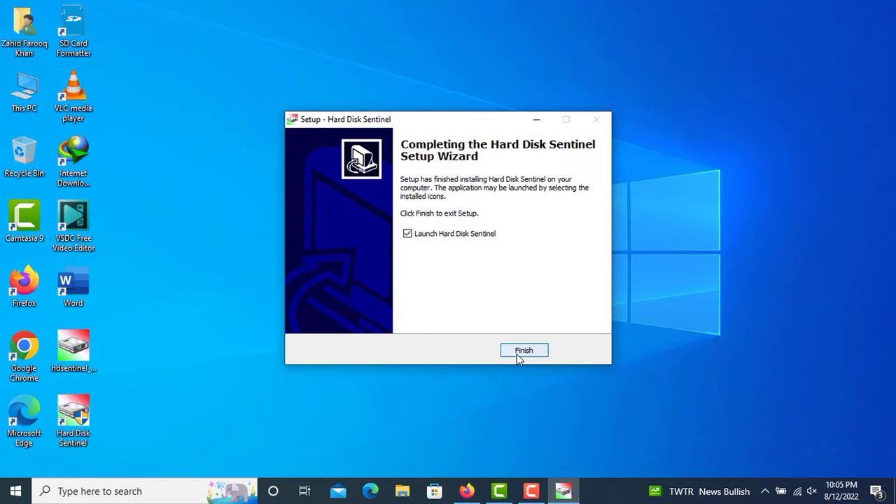
Step: Finish setup, launch Hard Disk Sentinel and dismiss the evaluation version notice
left_click(523, 350)
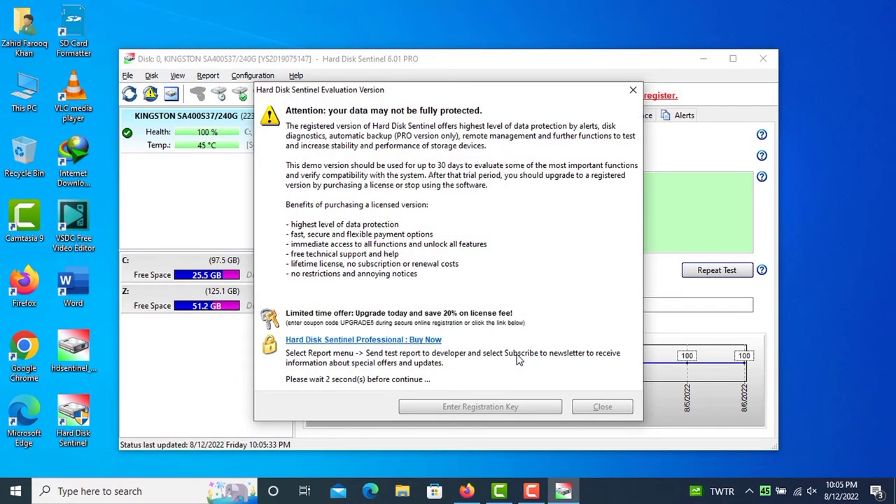
left_click(602, 406)
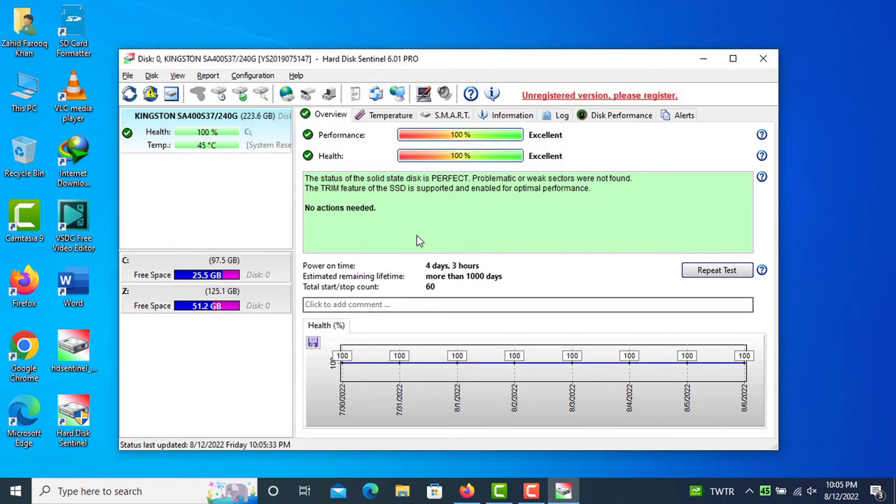
mouse_move(189, 139)
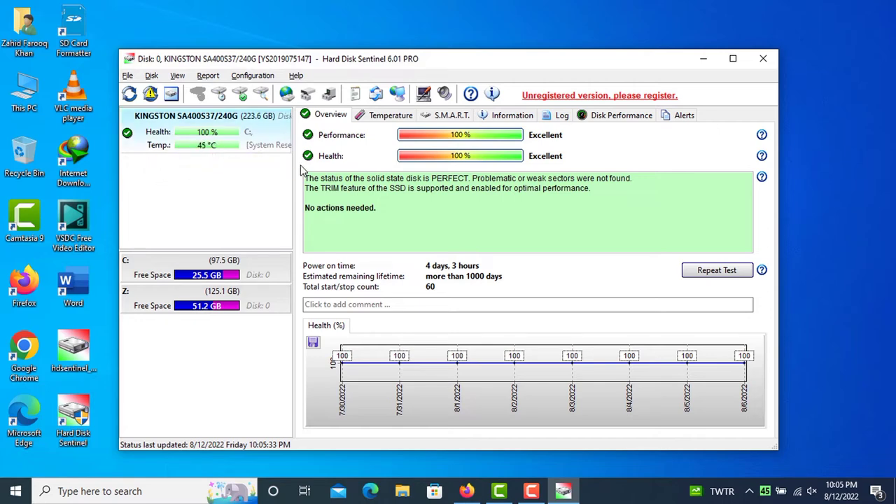
mouse_move(422, 277)
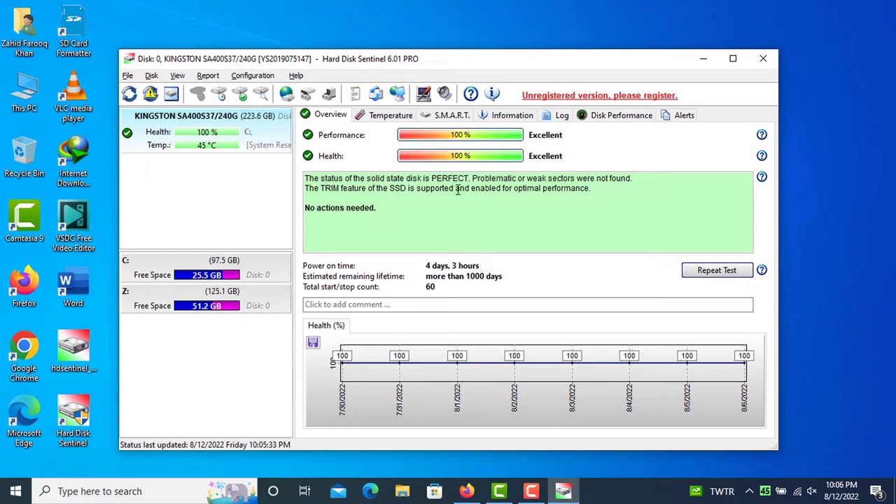
mouse_move(365, 189)
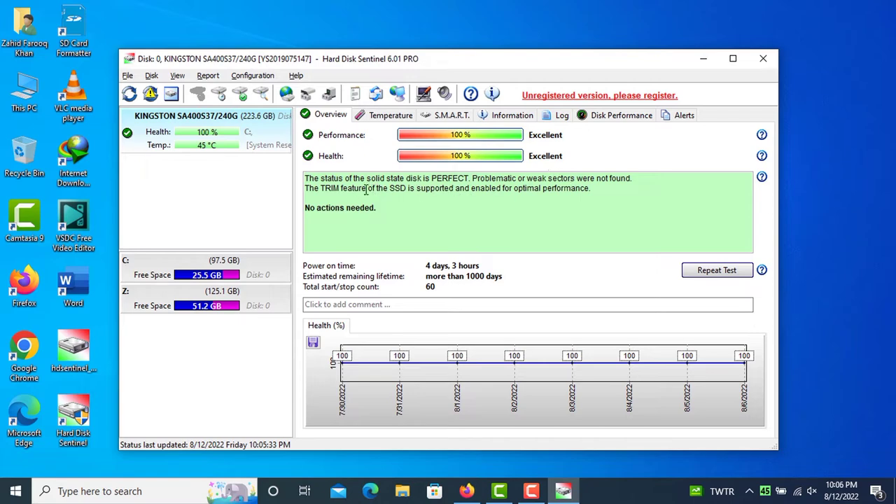
mouse_move(545, 191)
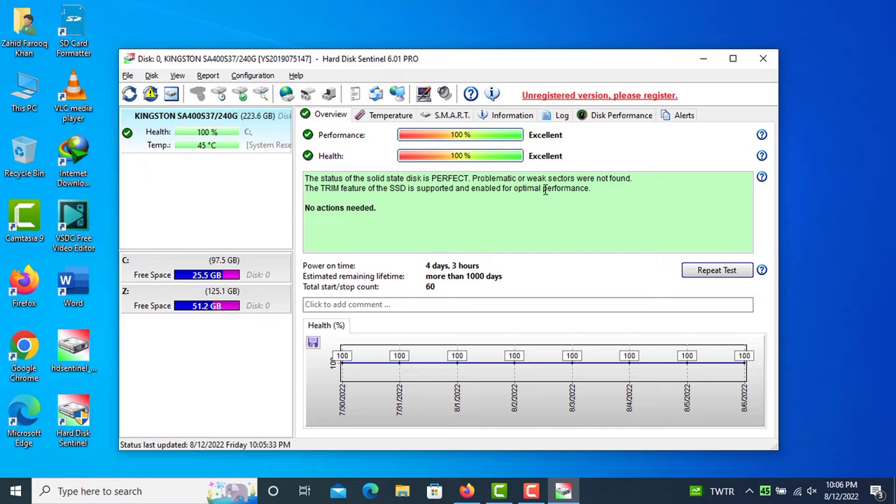
Step: Review the Kingston SSD's temperature and S.M.A.R.T. attributes, then show its Information page
left_click(390, 115)
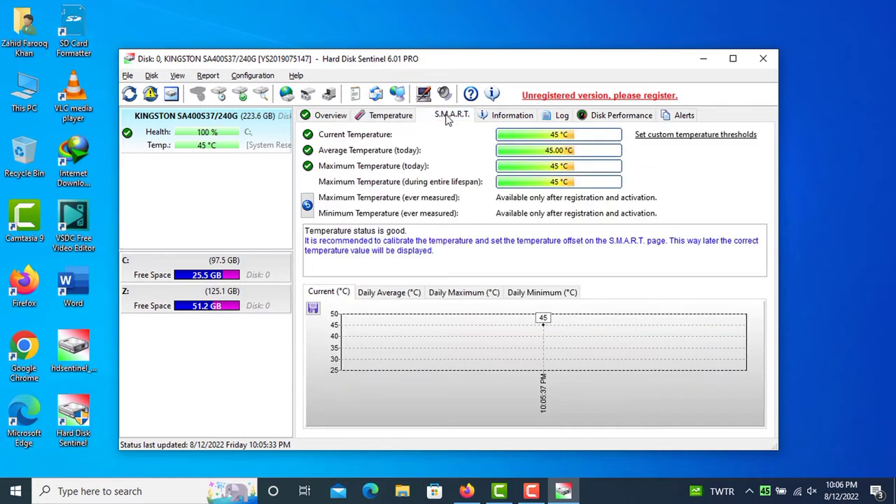
left_click(451, 115)
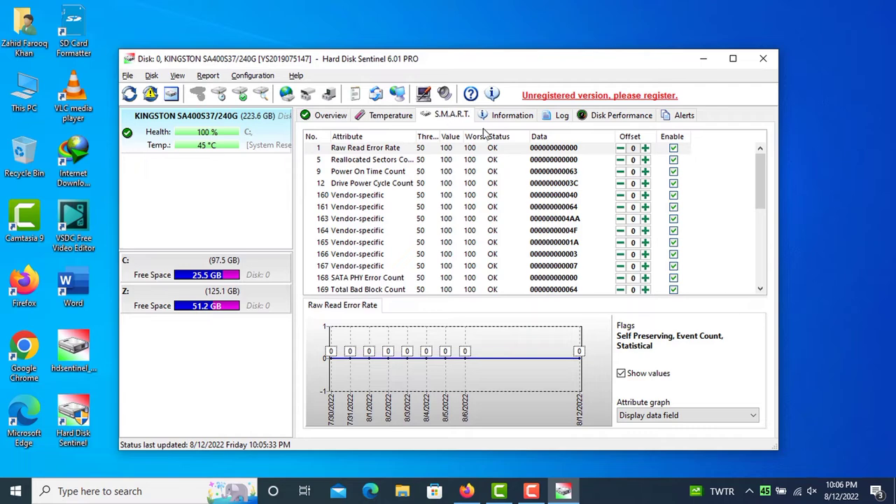
mouse_move(540, 156)
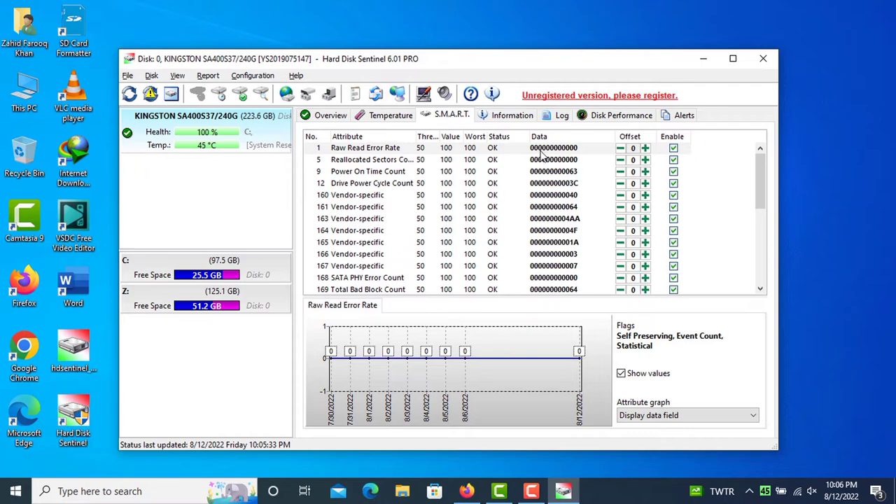
scroll("down", 3)
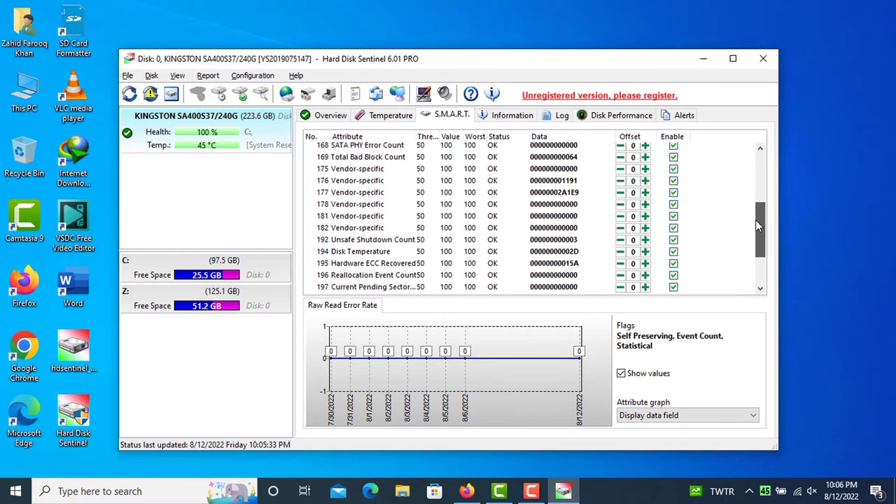
scroll("down", 3)
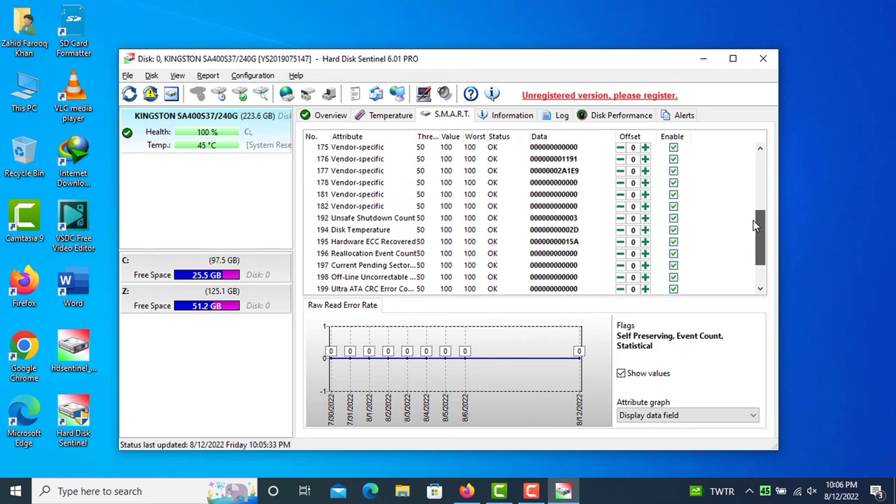
scroll("up", 3)
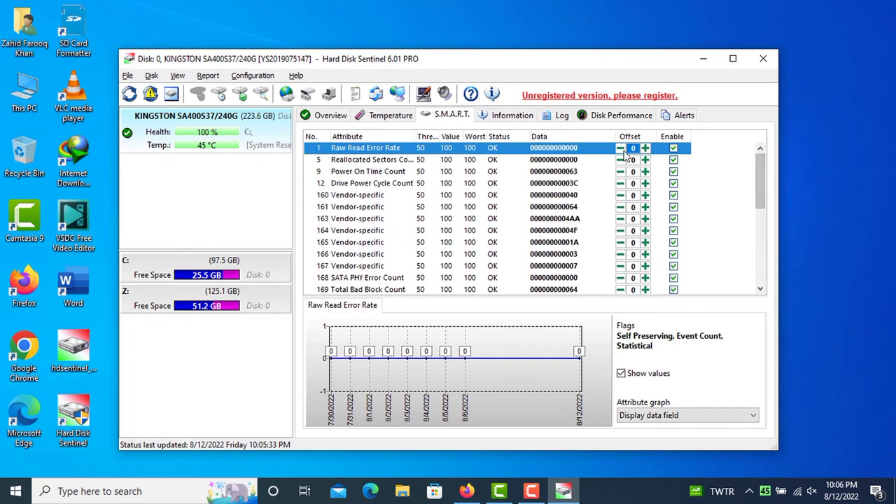
left_click(512, 114)
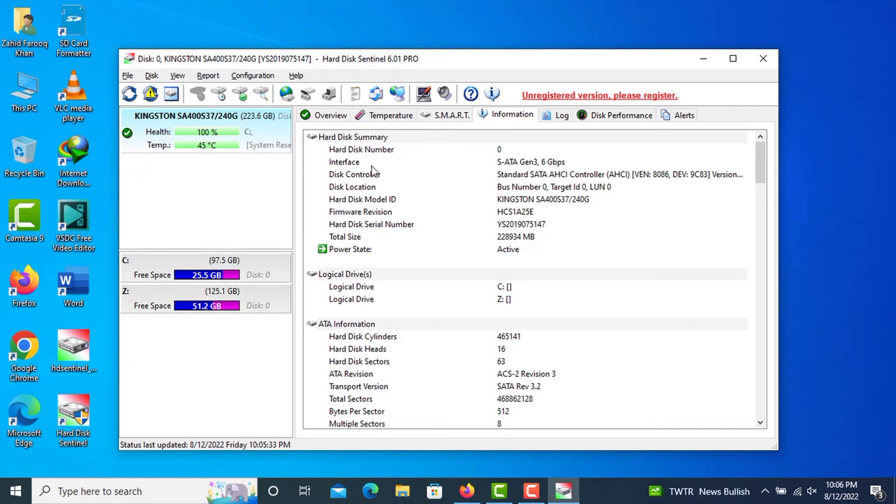
mouse_move(731, 193)
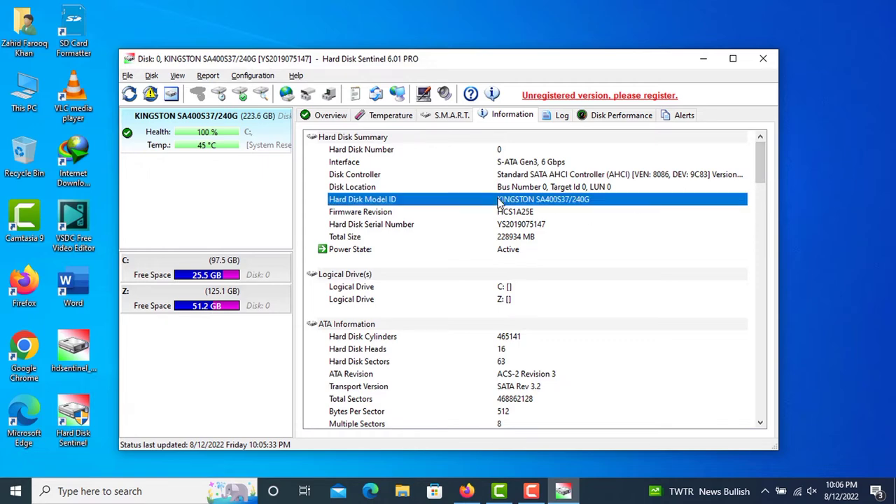
mouse_move(739, 175)
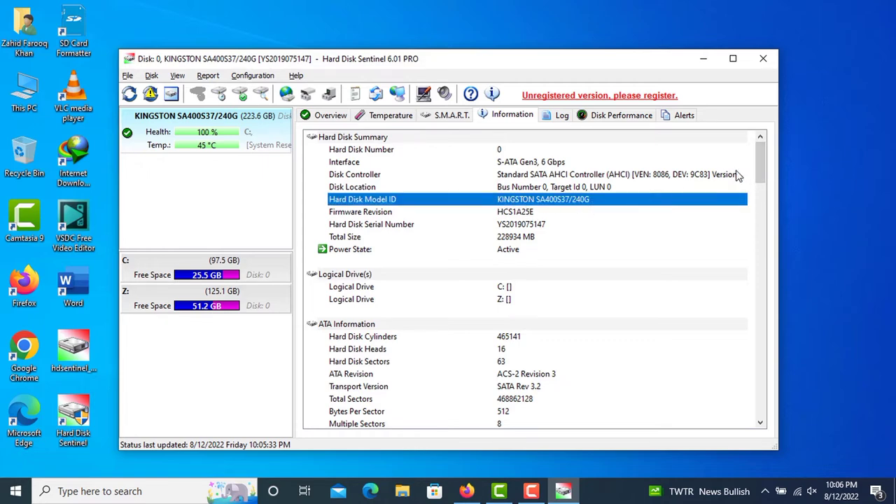
scroll("down", 3)
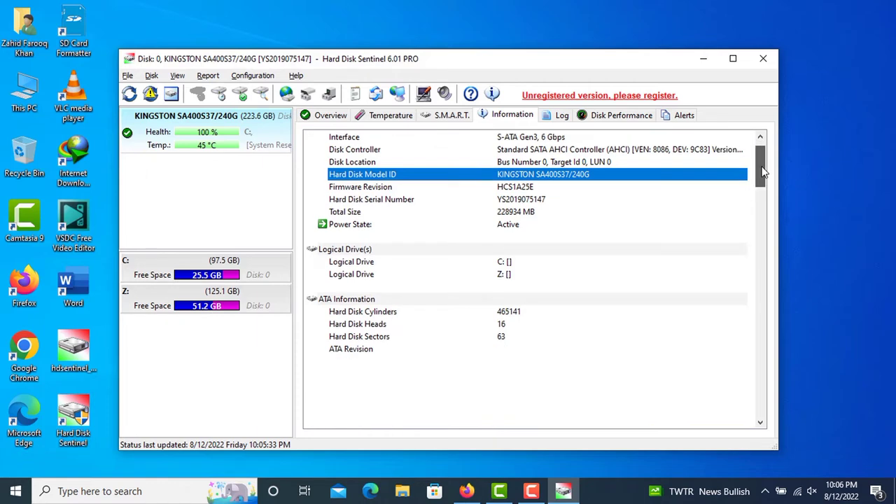
scroll("down", 3)
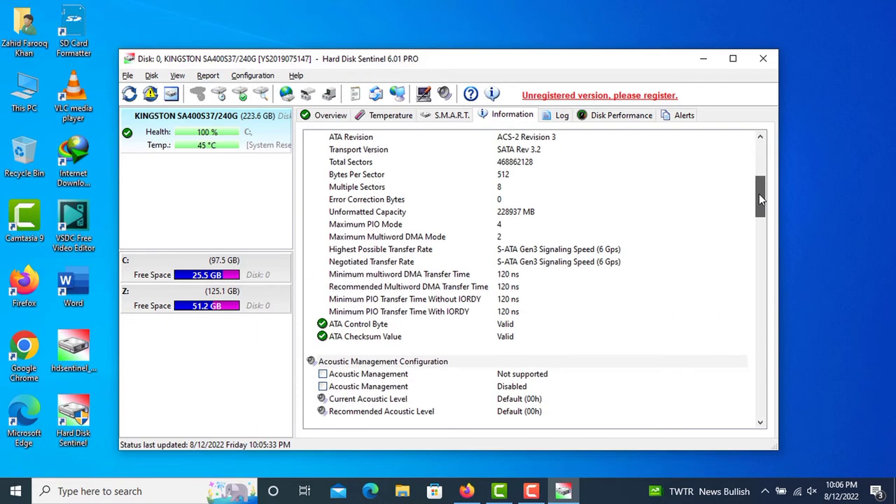
scroll("down", 3)
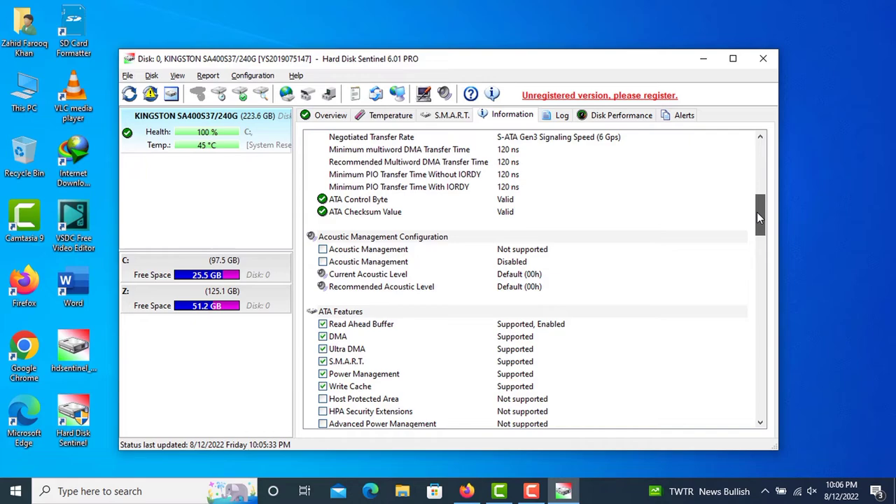
scroll("down", 3)
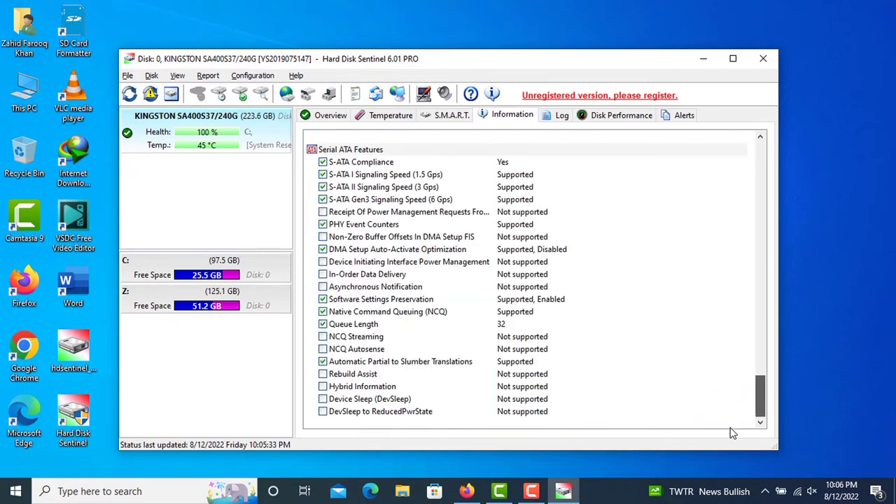
scroll("up", 3)
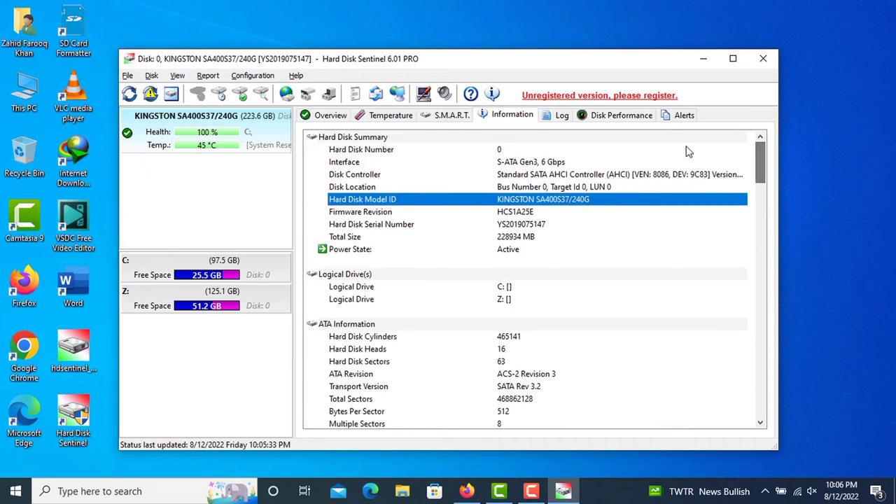
Step: Check the Kingston SSD's Log for problems and show its Disk Performance page
left_click(561, 115)
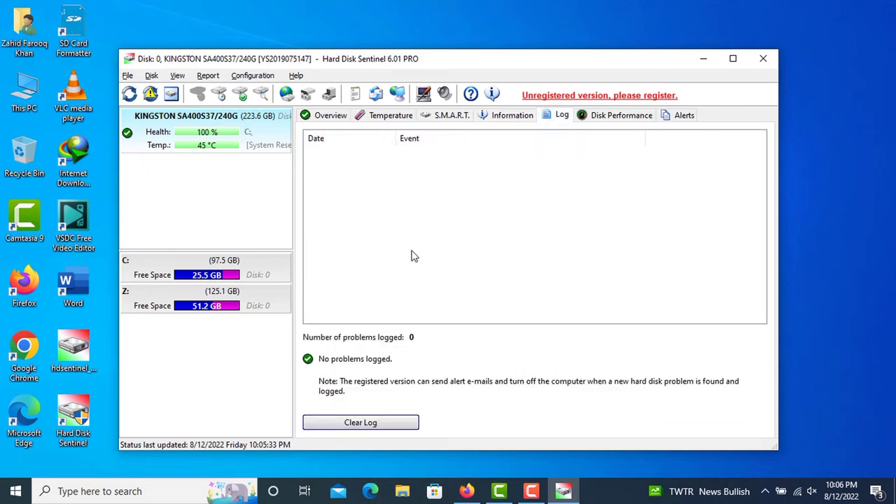
mouse_move(599, 123)
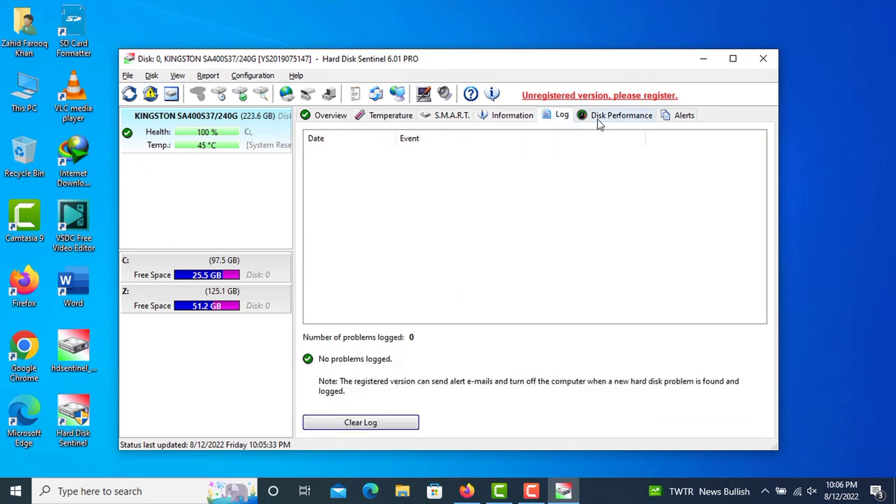
left_click(622, 114)
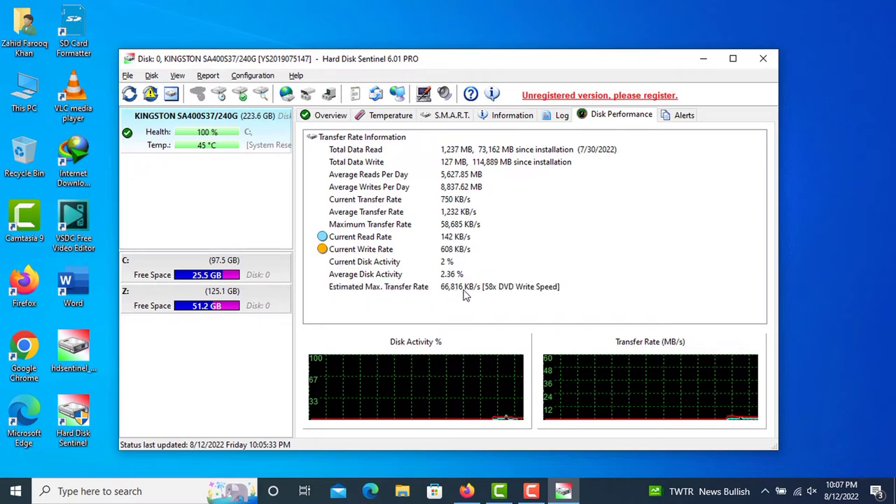
mouse_move(619, 193)
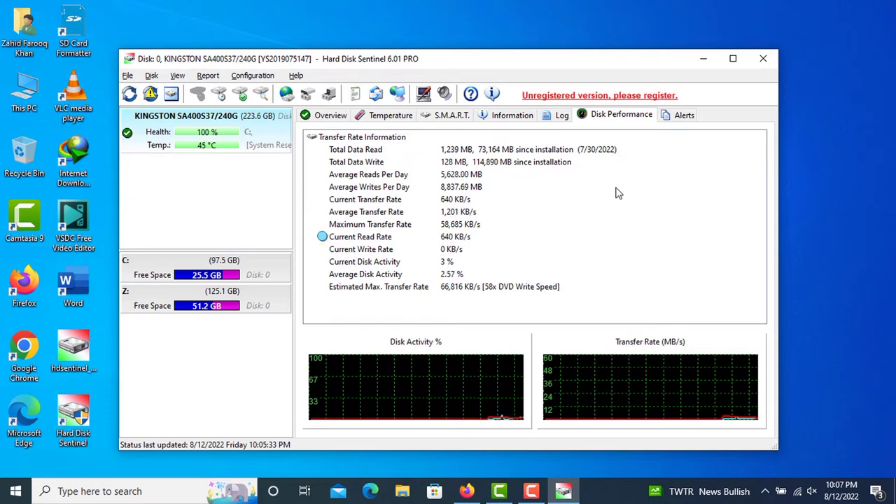
Step: Show the Kingston SSD's Alerts page, which lists no events
left_click(683, 115)
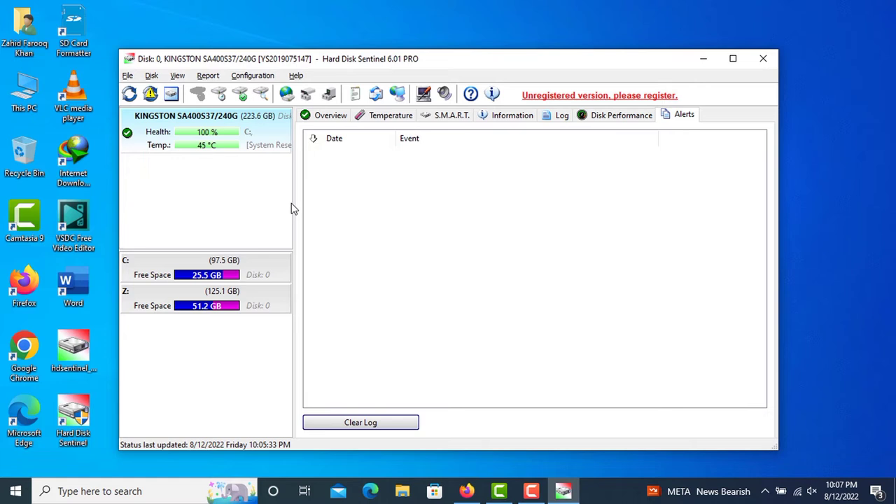
mouse_move(366, 273)
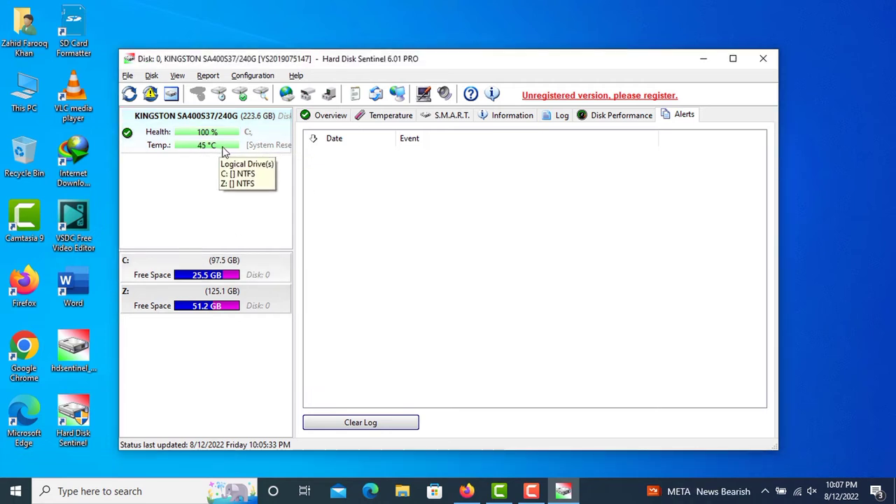
mouse_move(343, 162)
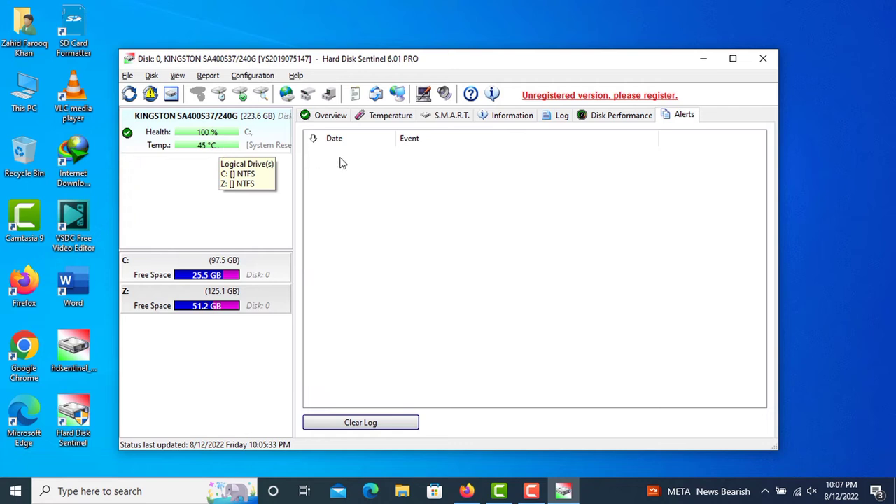
mouse_move(241, 96)
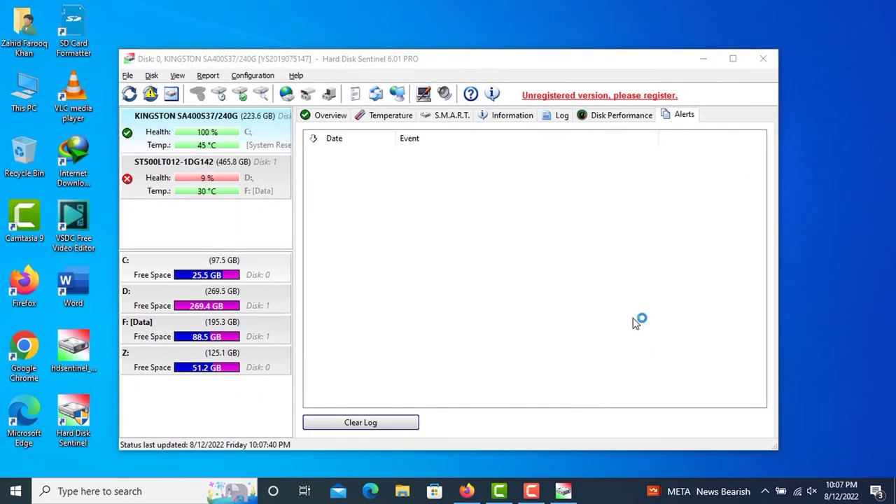
mouse_move(361, 333)
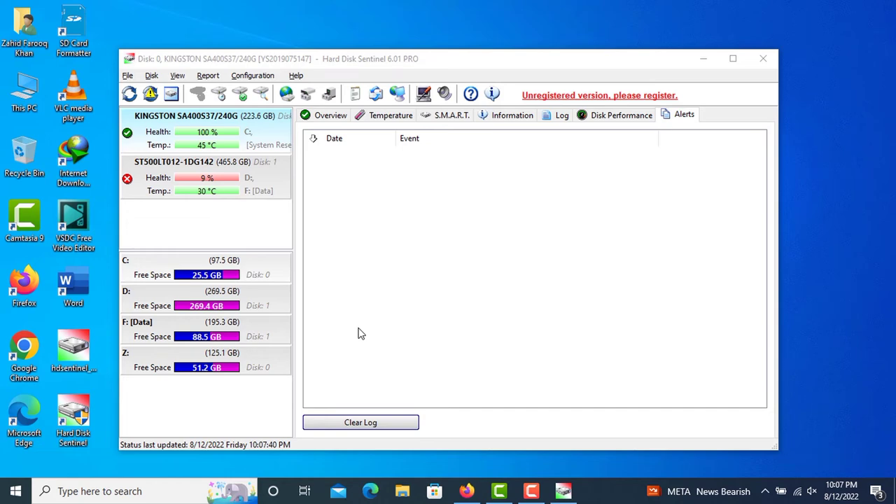
mouse_move(191, 182)
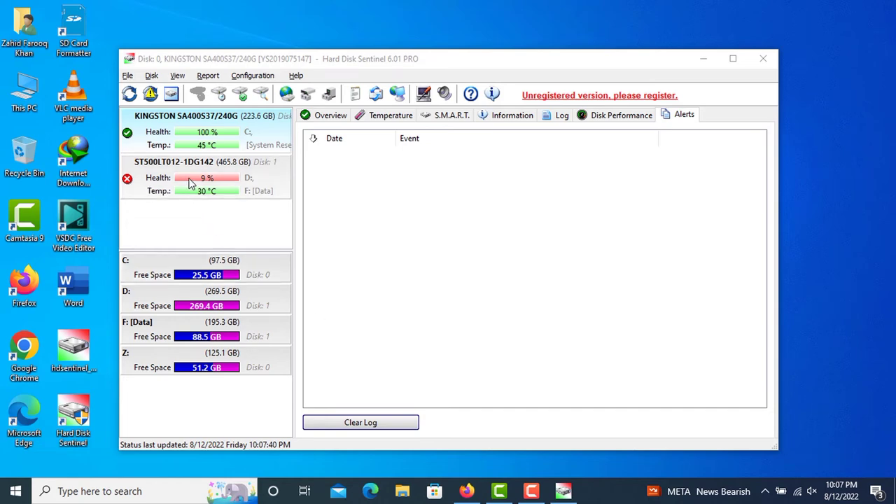
mouse_move(209, 190)
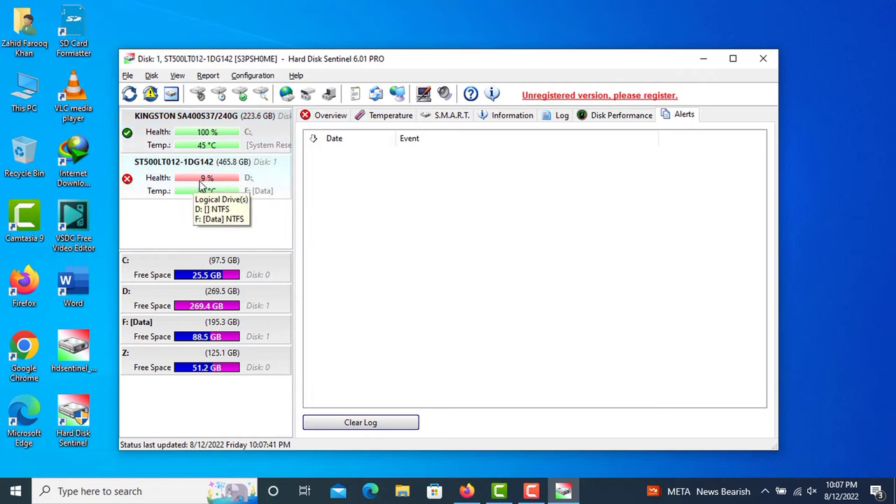
mouse_move(143, 183)
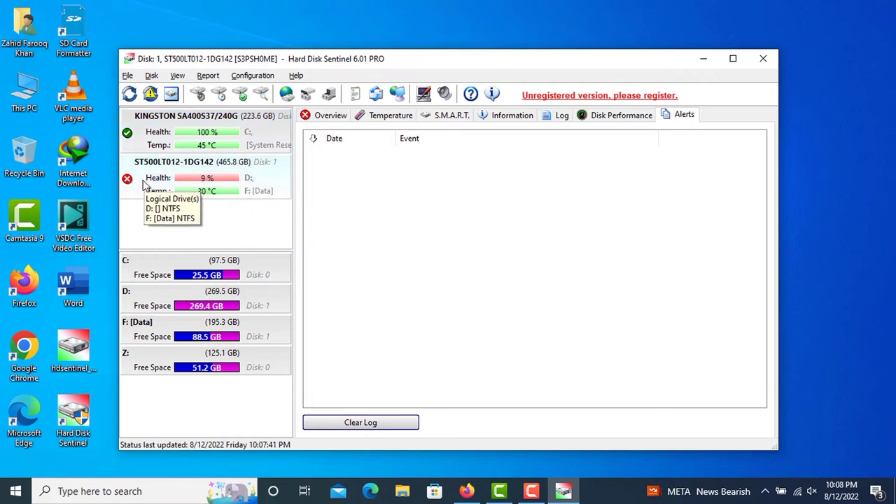
mouse_move(225, 182)
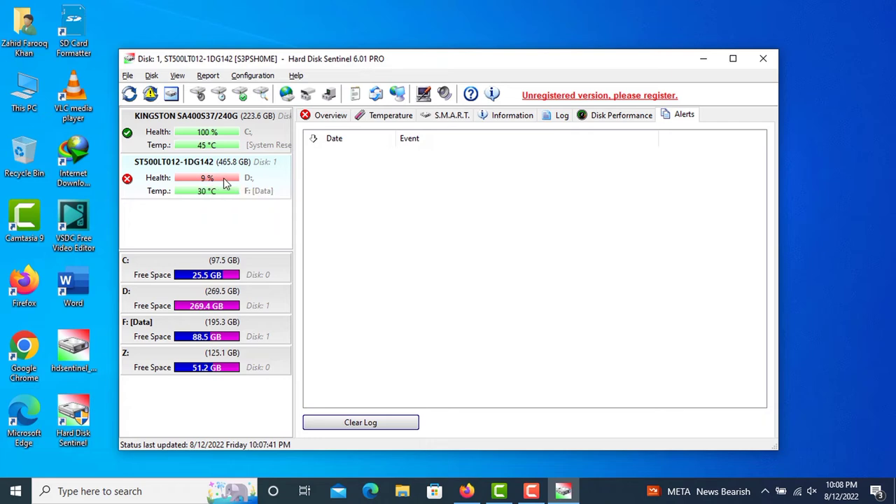
mouse_move(331, 115)
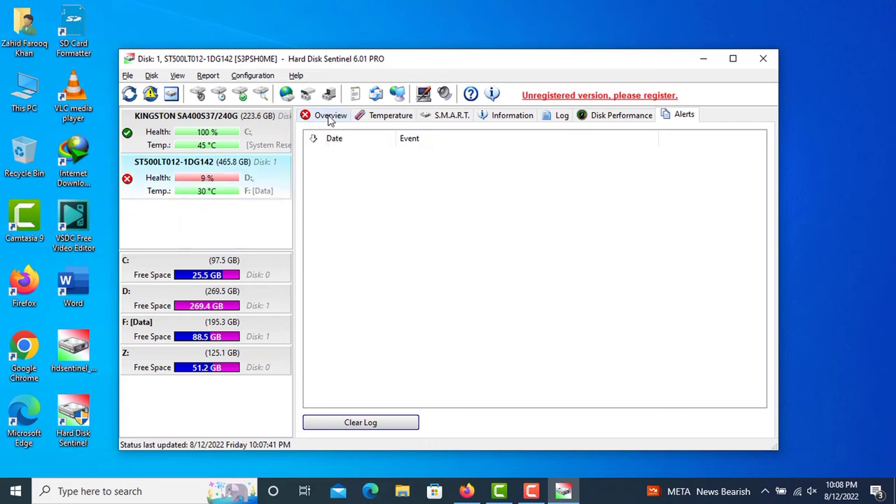
Step: Return to the ST500LT012 disk's health overview showing Critical 9% health and 7600 bad sectors
left_click(330, 115)
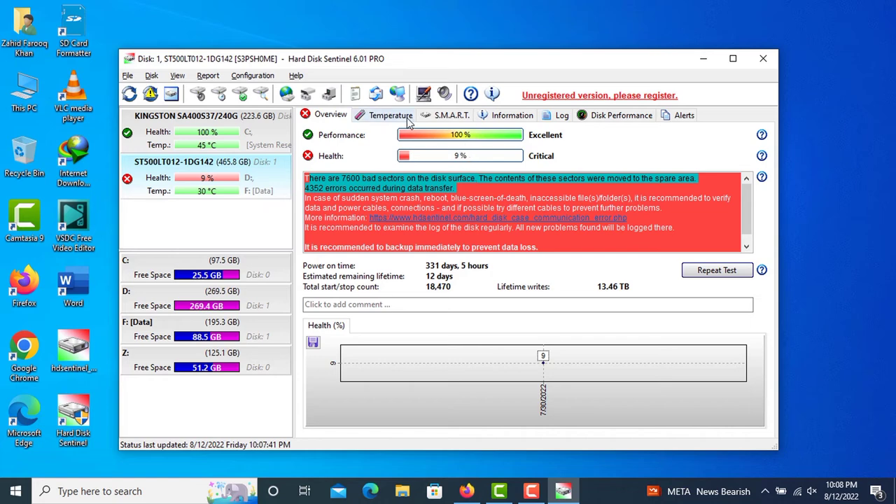
Step: Review the failing disk's Temperature, S.M.A.R.T. attributes and Information pages
left_click(390, 115)
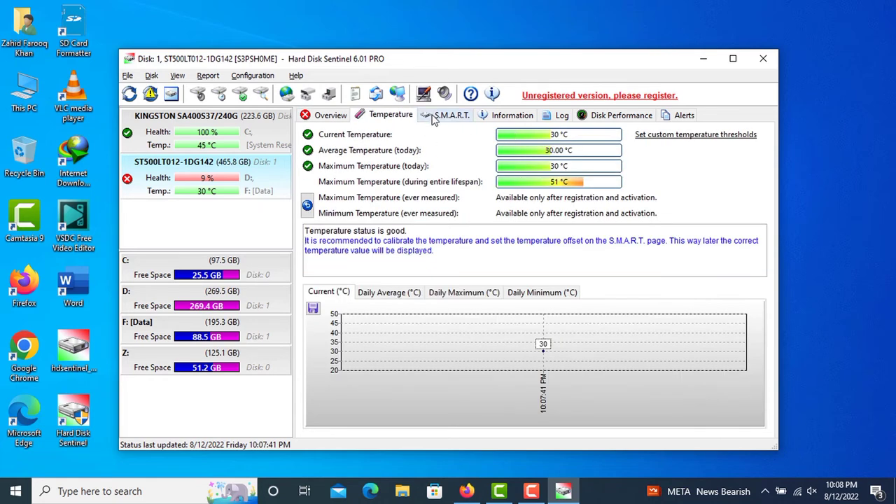
left_click(451, 115)
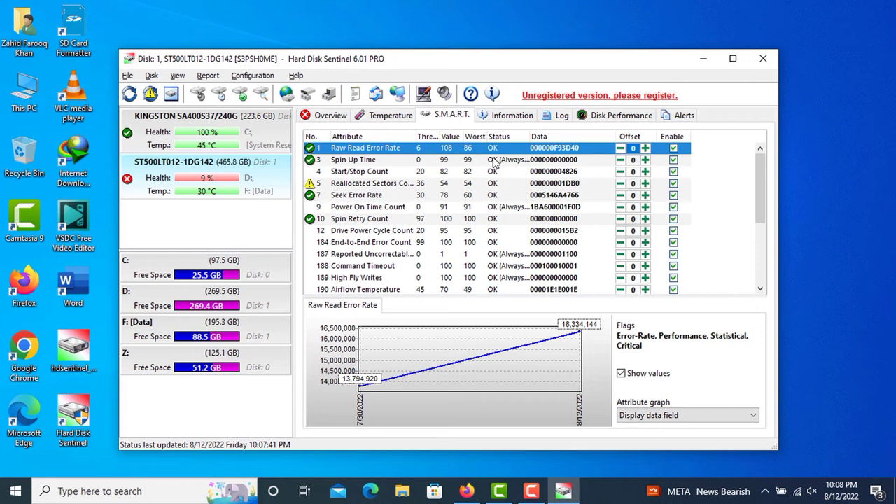
mouse_move(467, 264)
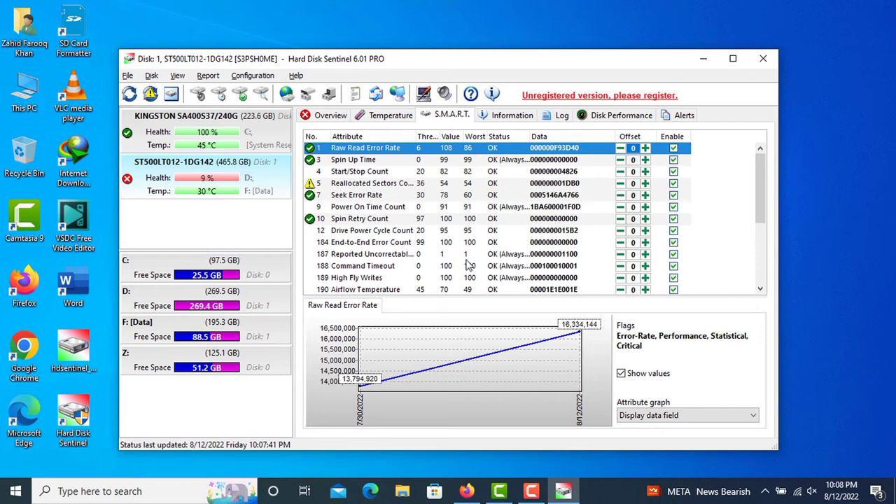
scroll("down", 3)
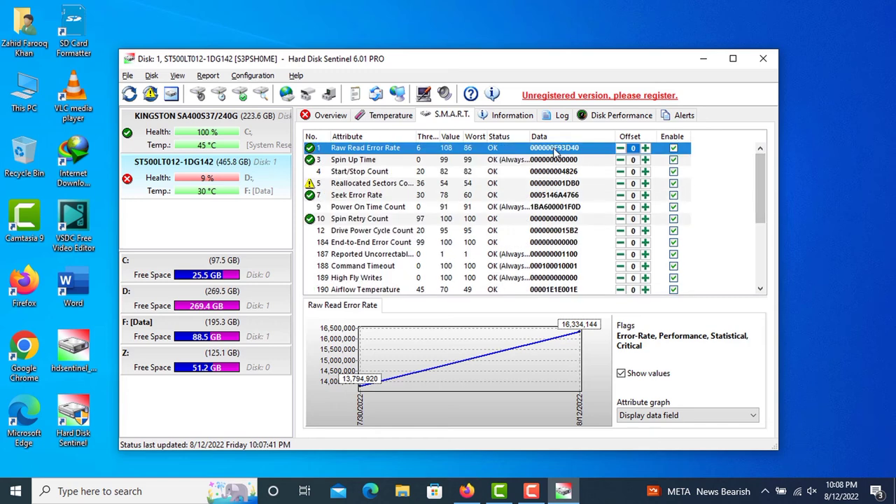
left_click(513, 115)
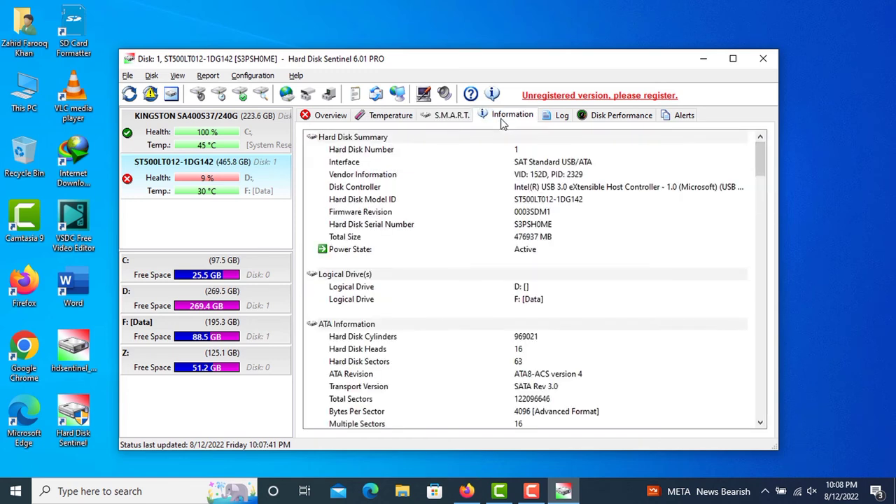
mouse_move(518, 213)
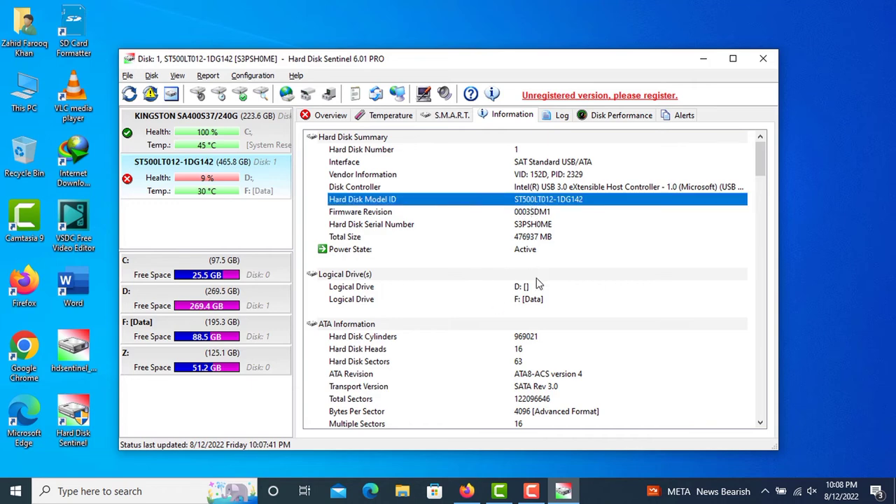
Step: Review the Log's Reallocated Sectors Count entry and Disk Performance, then return to the critical overview
left_click(562, 115)
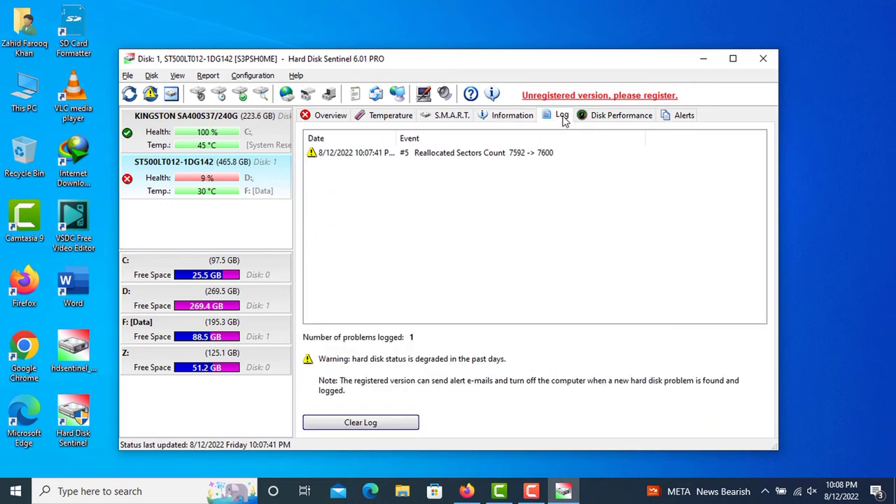
left_click(476, 152)
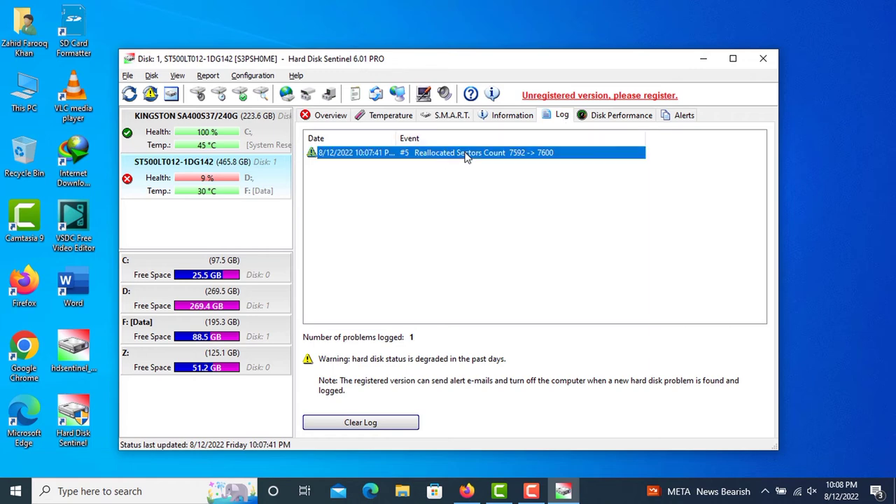
left_click(620, 114)
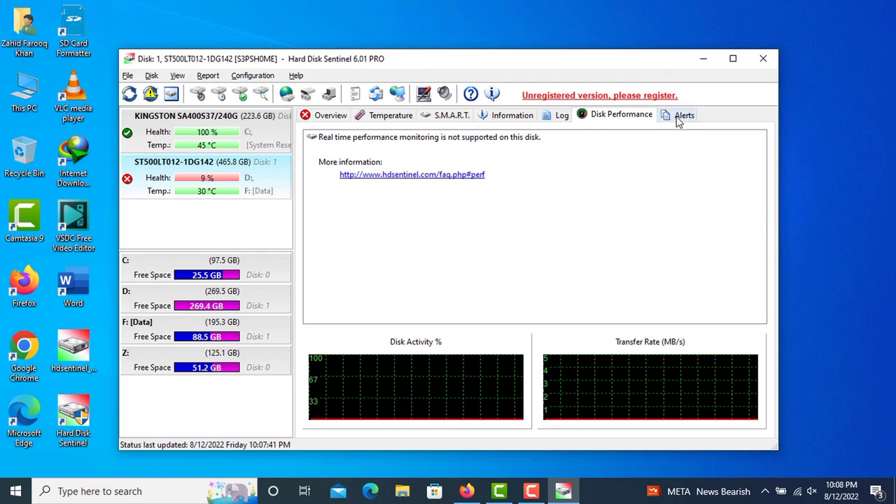
left_click(331, 114)
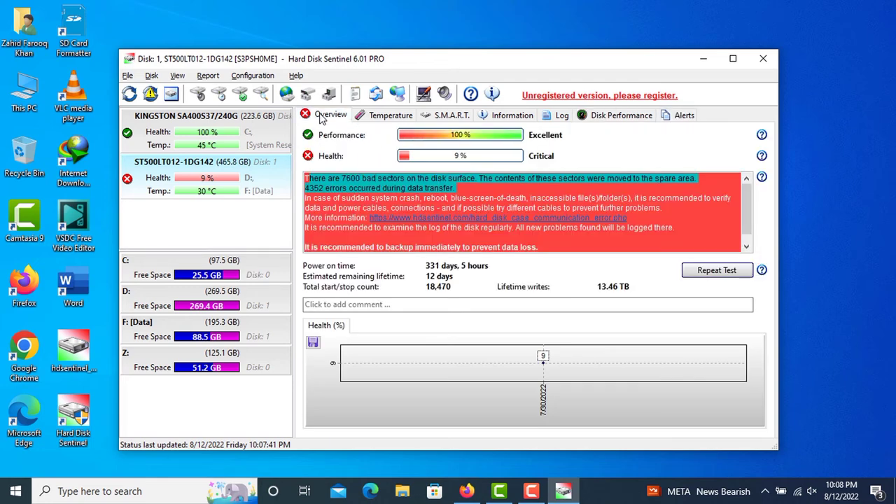
mouse_move(311, 272)
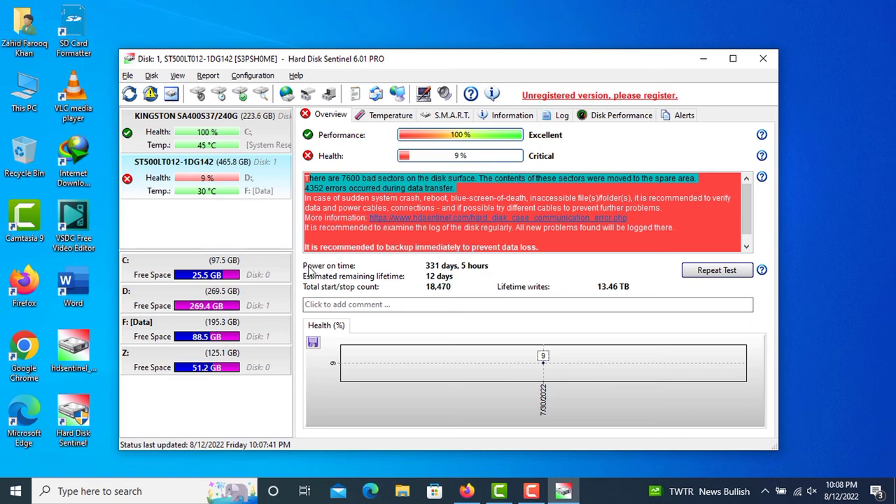
mouse_move(453, 273)
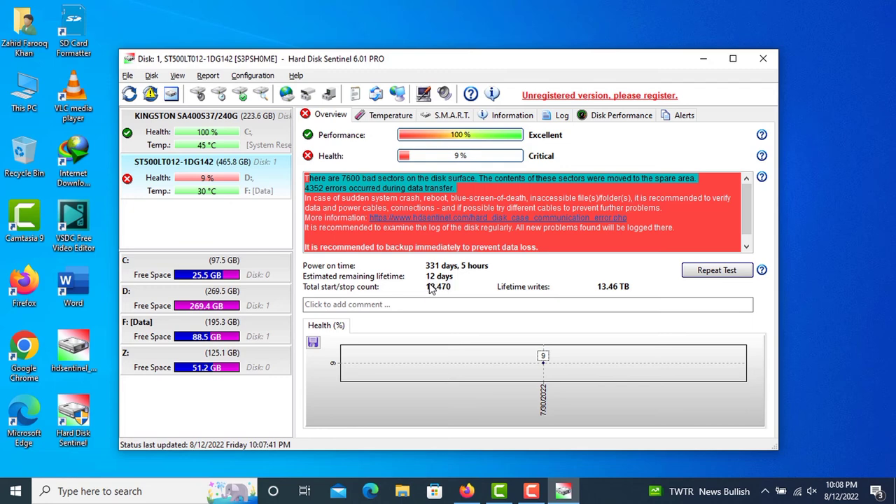
mouse_move(370, 293)
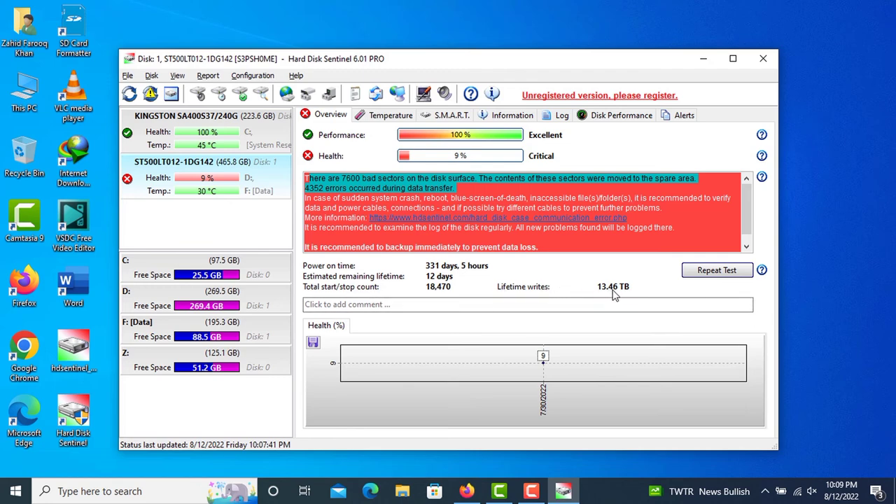
mouse_move(572, 184)
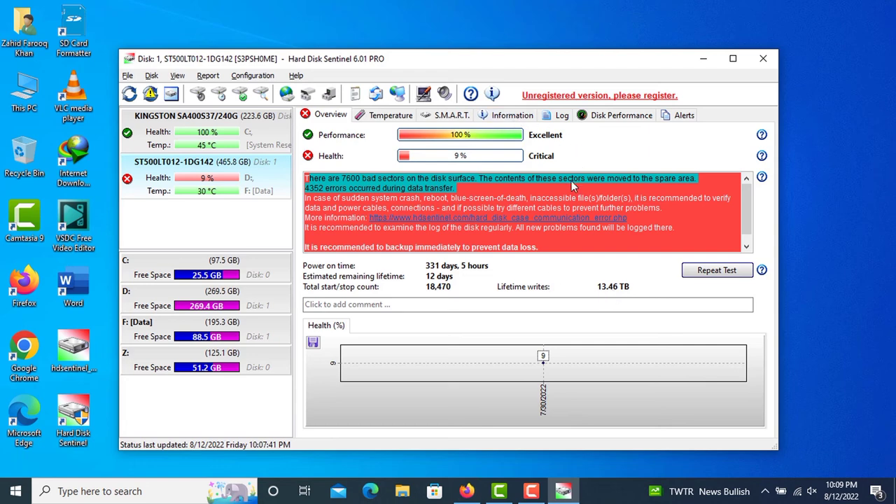
mouse_move(717, 270)
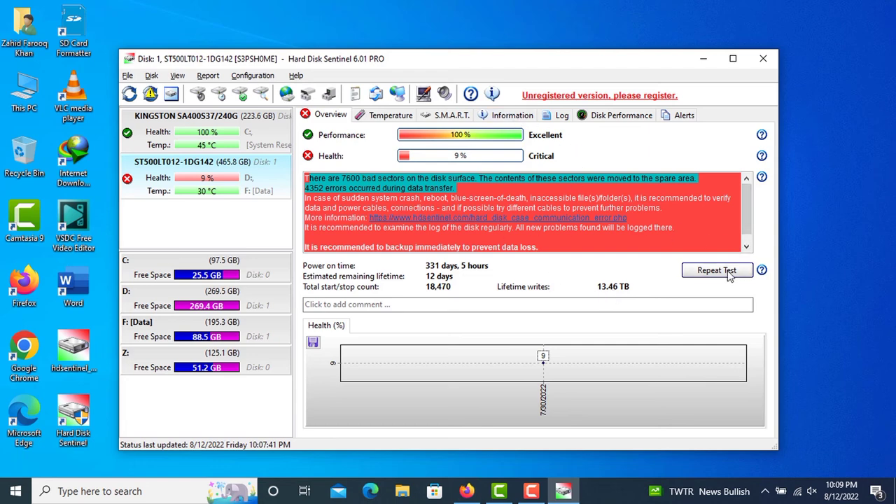
mouse_move(539, 143)
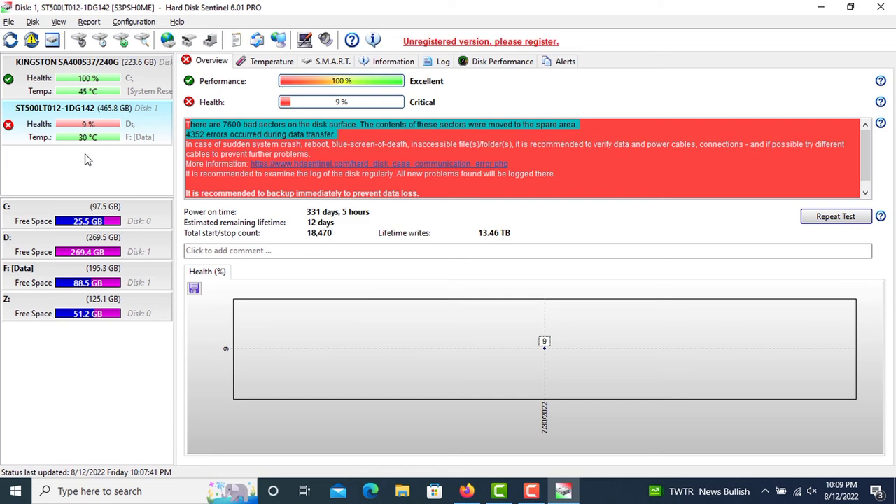
mouse_move(612, 101)
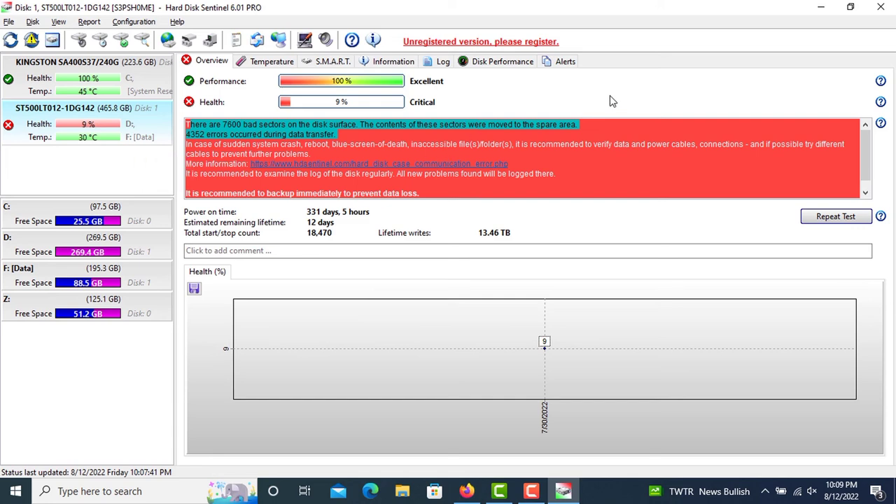
mouse_move(412, 215)
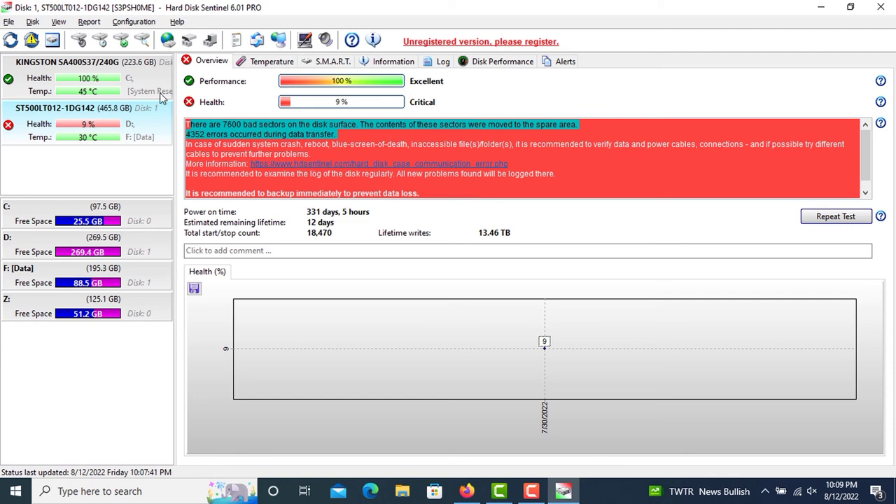
mouse_move(121, 39)
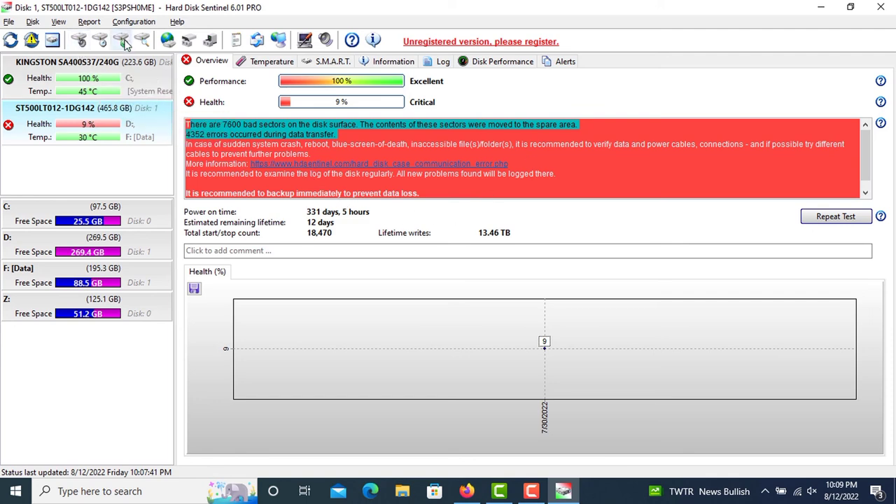
mouse_move(121, 40)
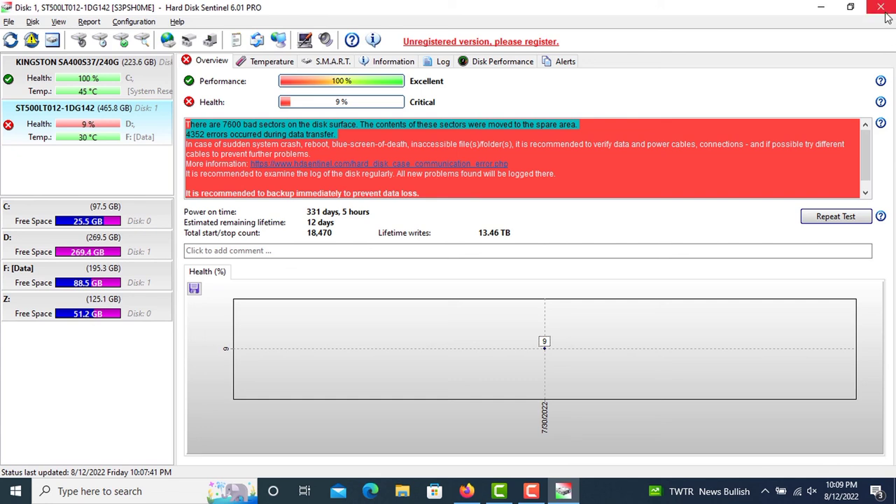
Step: Close Hard Disk Sentinel, leaving the Windows desktop showing
left_click(880, 8)
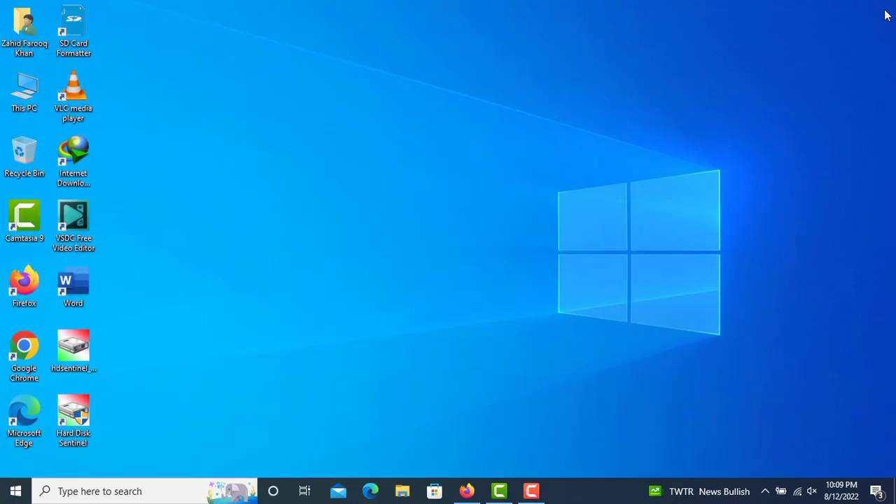